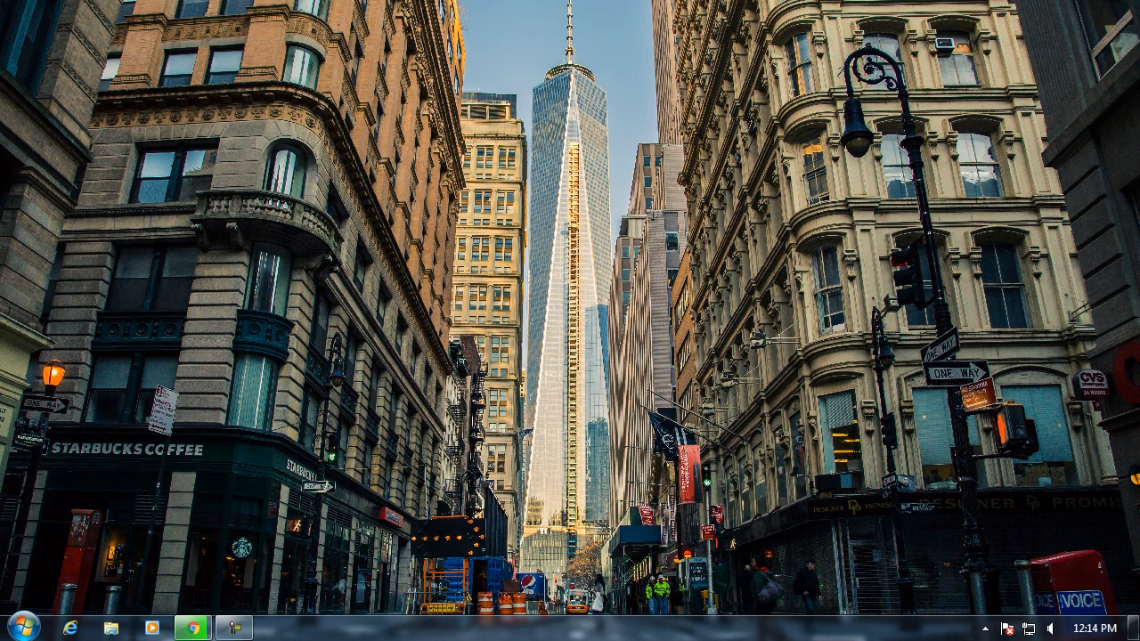
Step: Launch DOPSoft 2.00.07 from the Windows Start menu
left_click(14, 627)
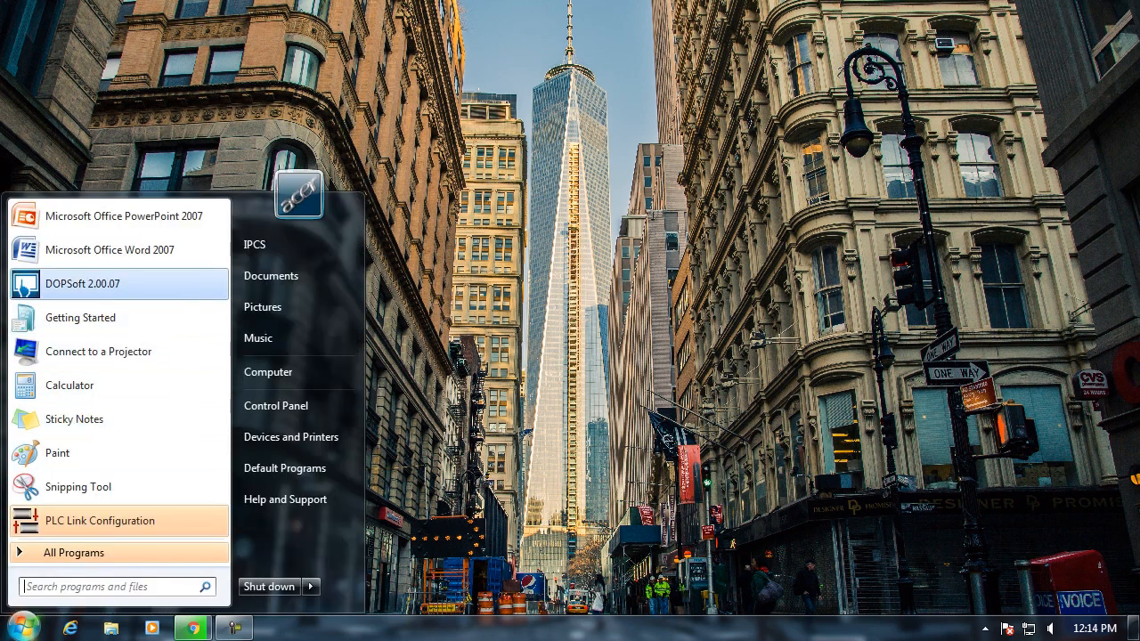
left_click(82, 284)
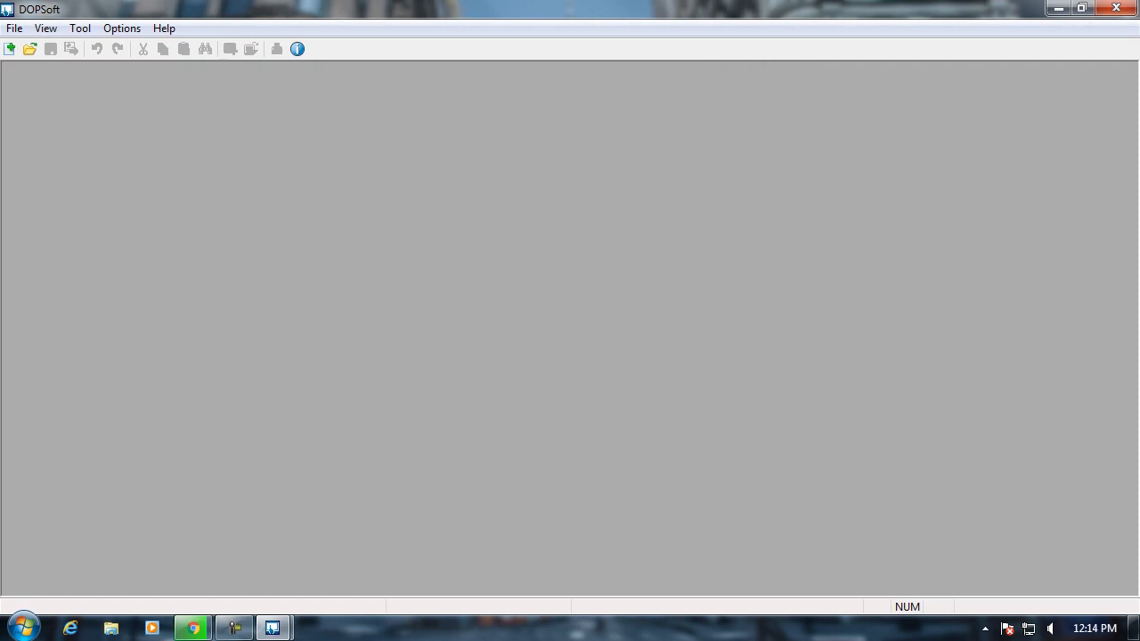
Step: Create project MacroDemo for the DOP-B07E411 panel with the COM2 connection disabled
left_click(10, 48)
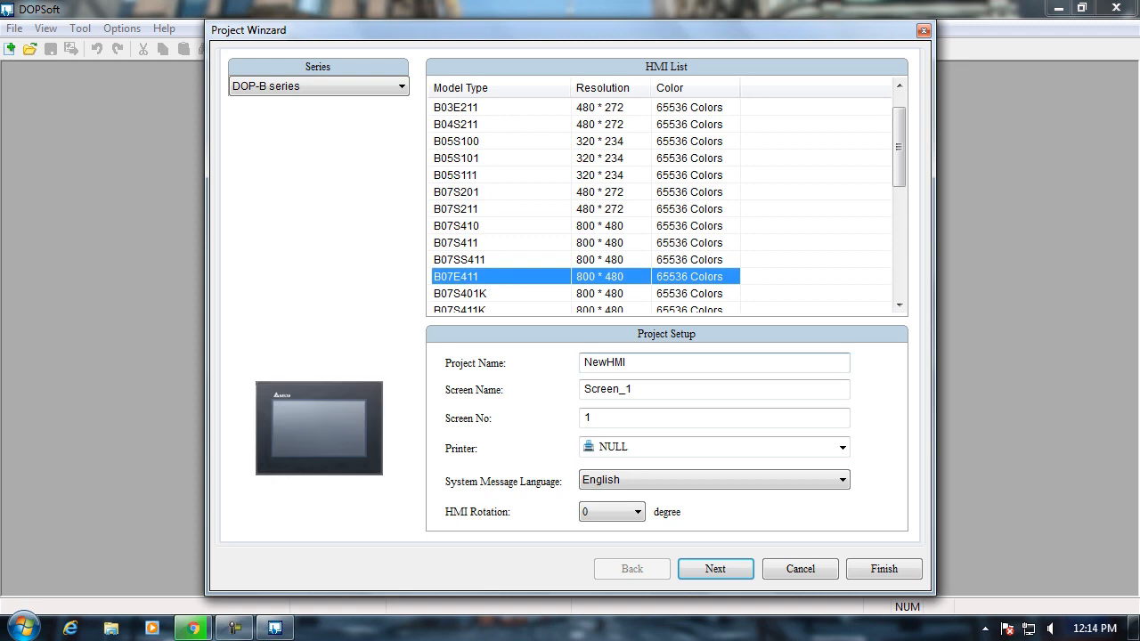
type("M")
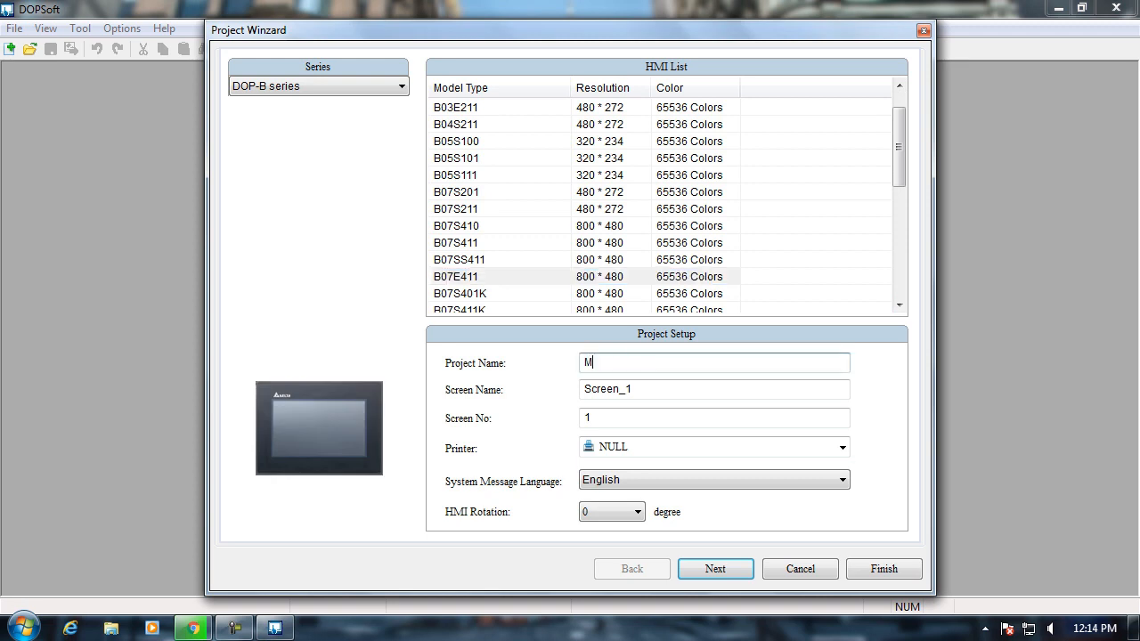
type("acroDe")
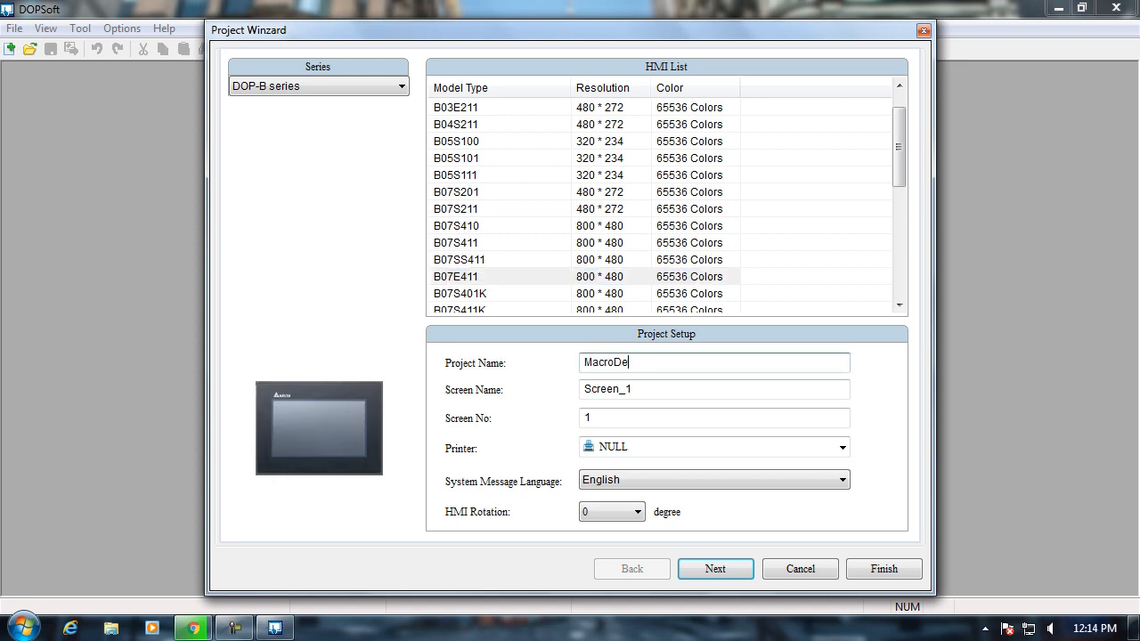
type("mo")
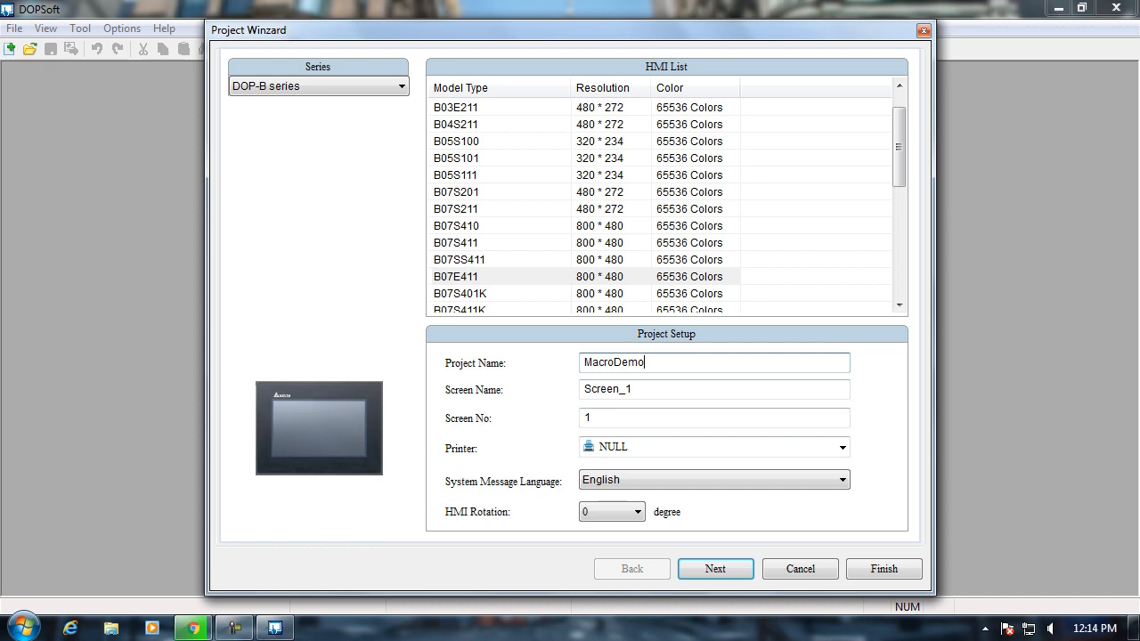
left_click(715, 568)
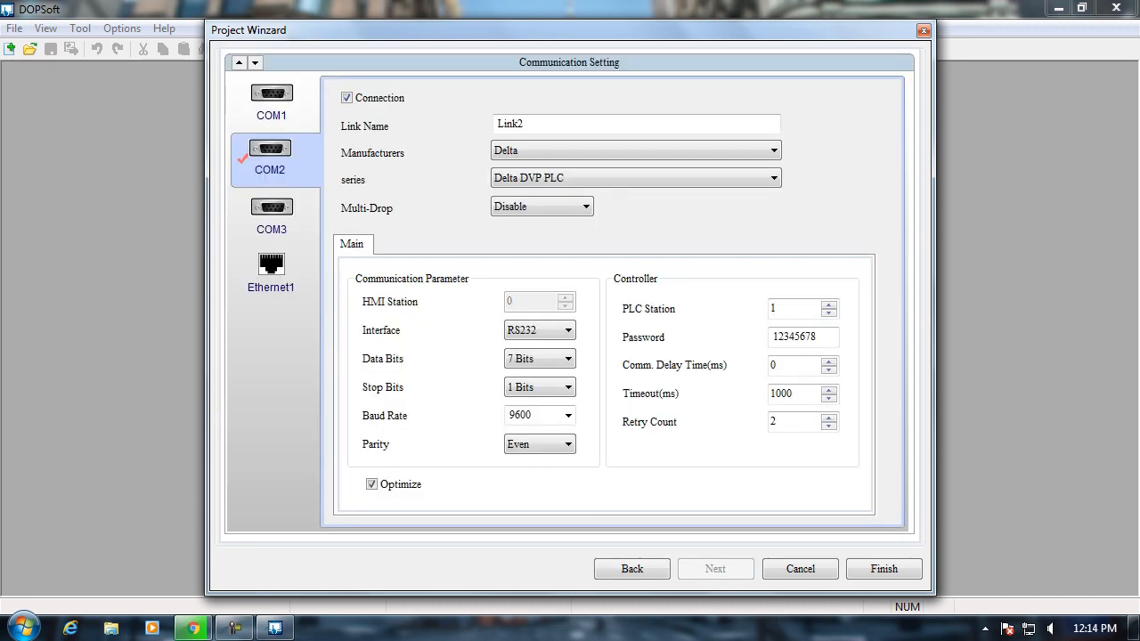
left_click(347, 98)
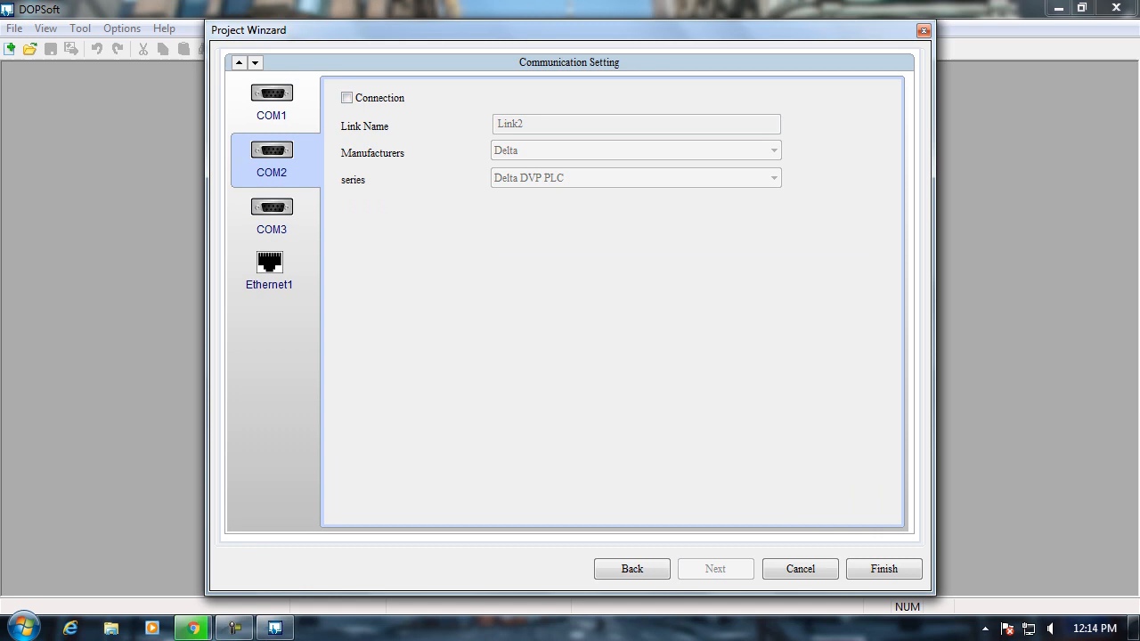
left_click(269, 272)
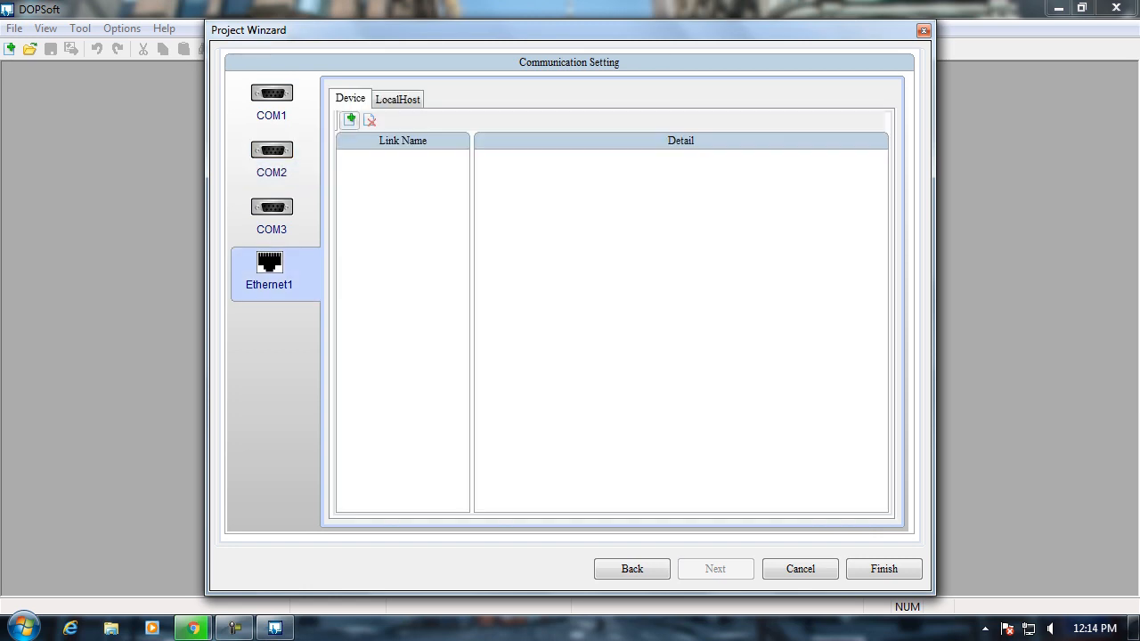
left_click(348, 120)
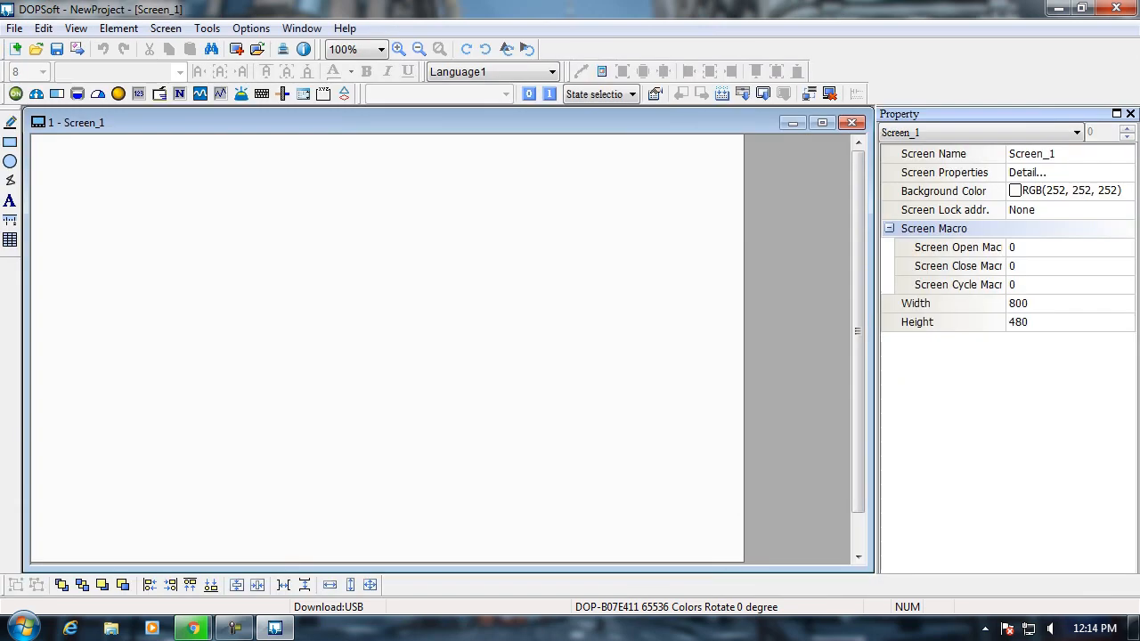
mouse_move(650, 155)
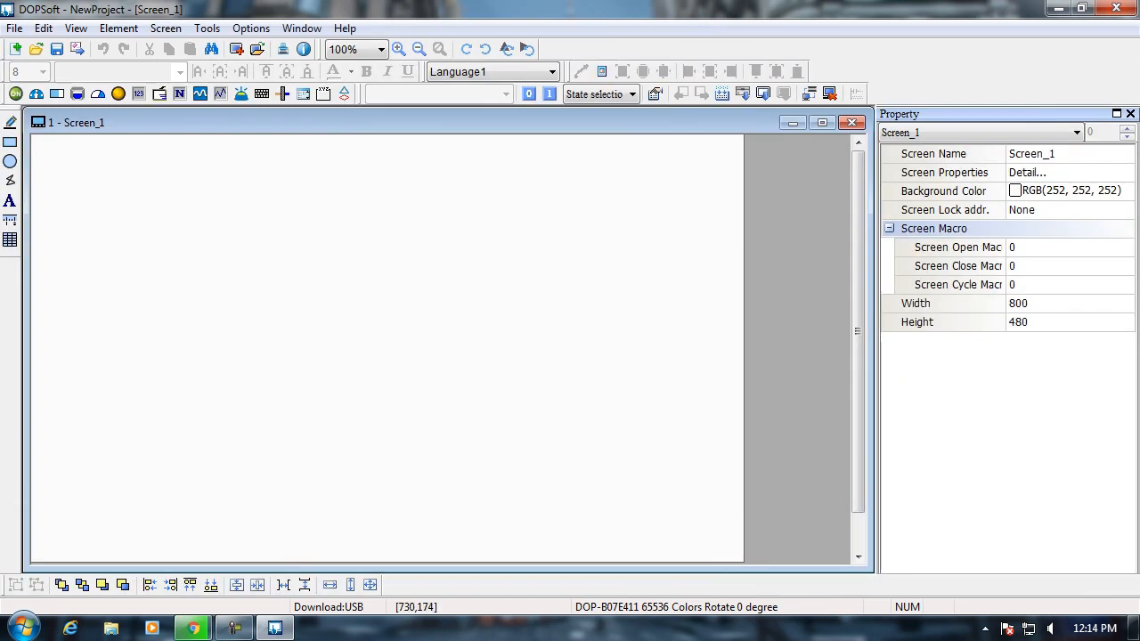
Step: Set Screen_1's background colour to light blue-violet, RGB(128, 128, 255)
left_click(944, 190)
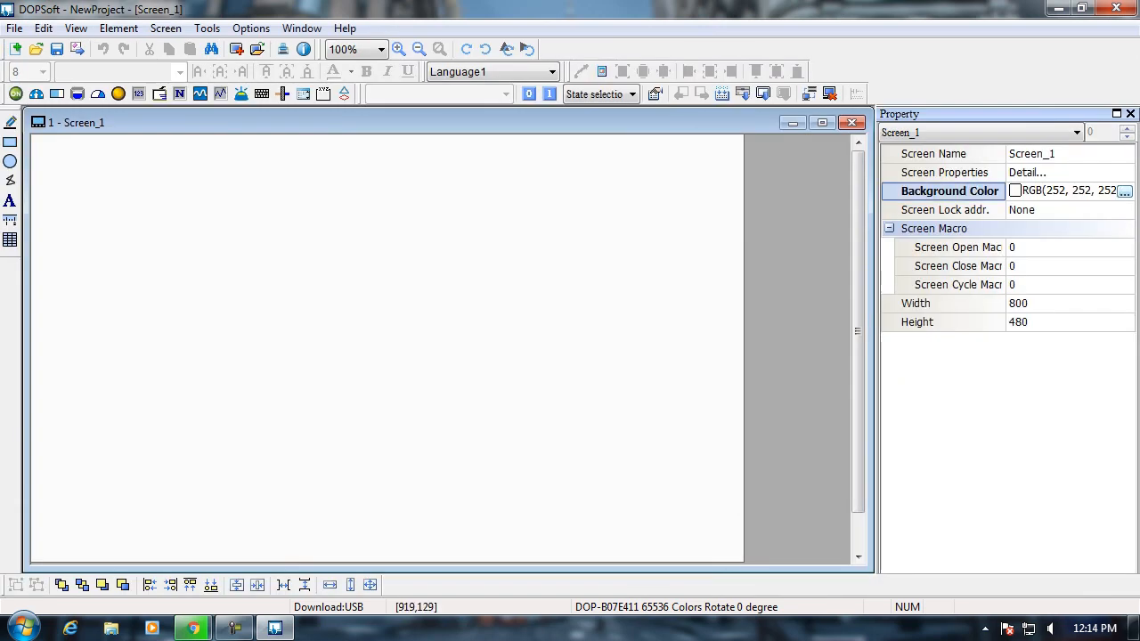
left_click(1125, 191)
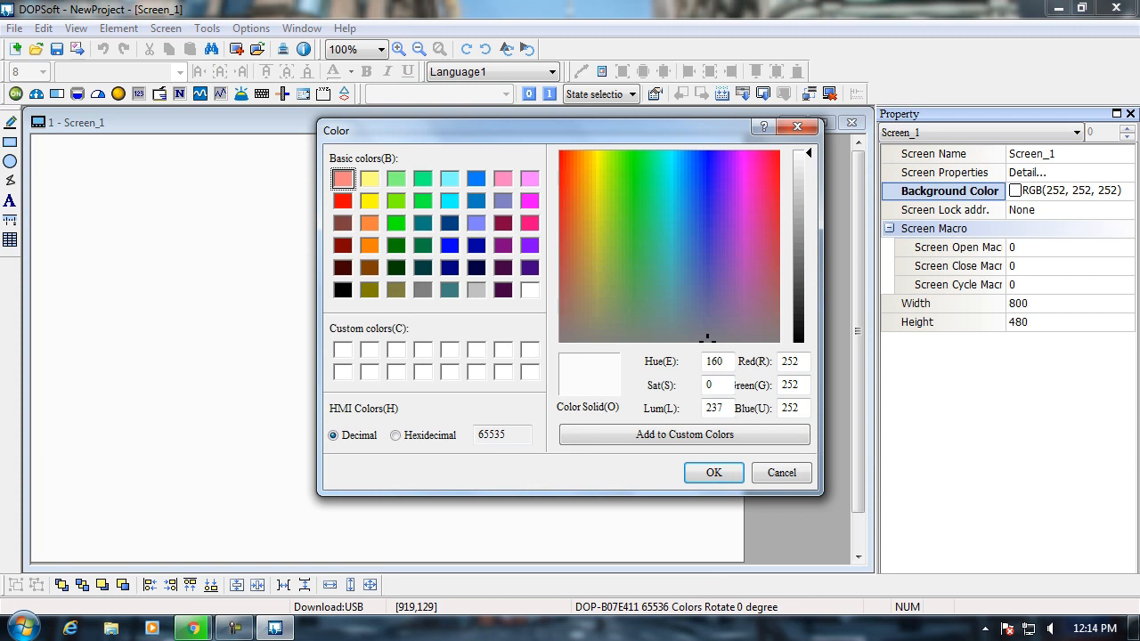
left_click(476, 223)
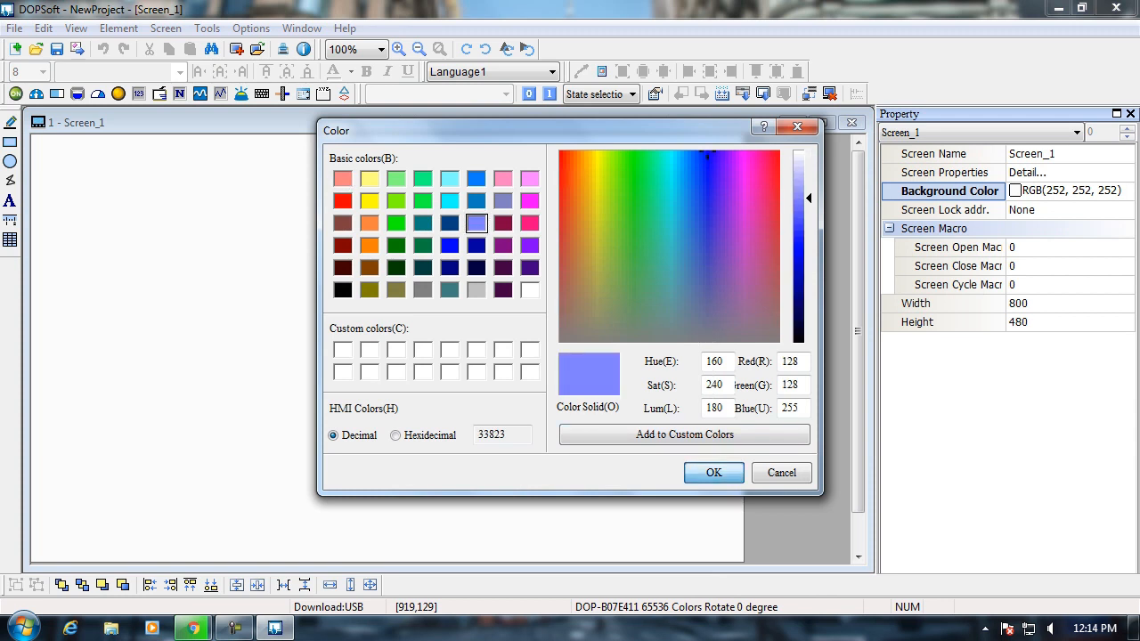
left_click(712, 473)
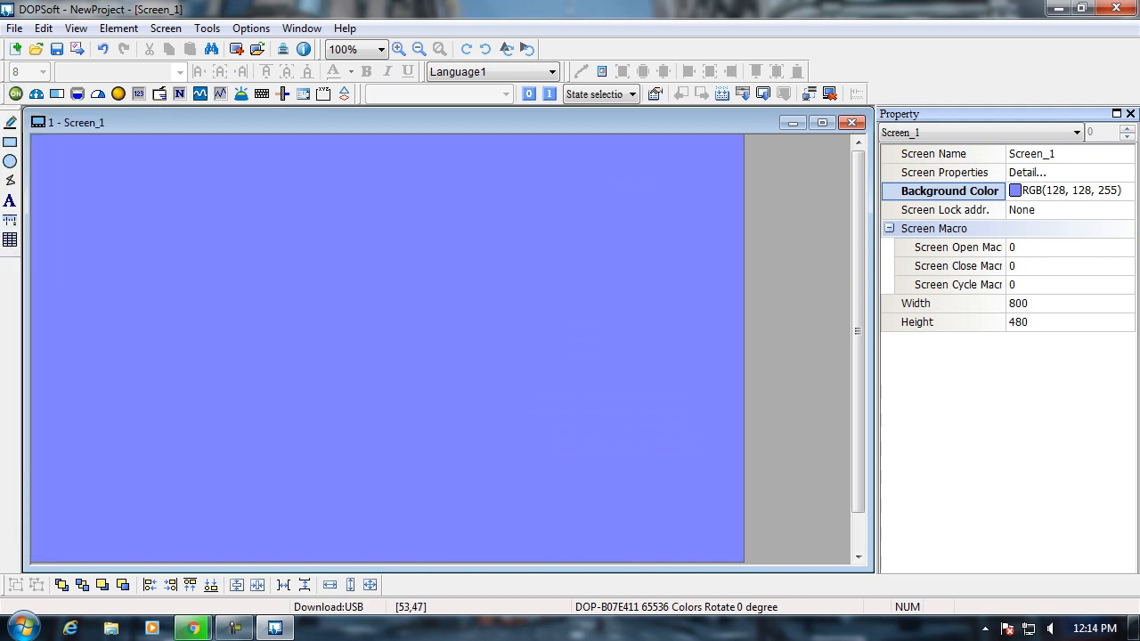
Step: Draw a momentary button with a salmon state 1, labelled START at size 24
left_click_drag(94, 170, 221, 252)
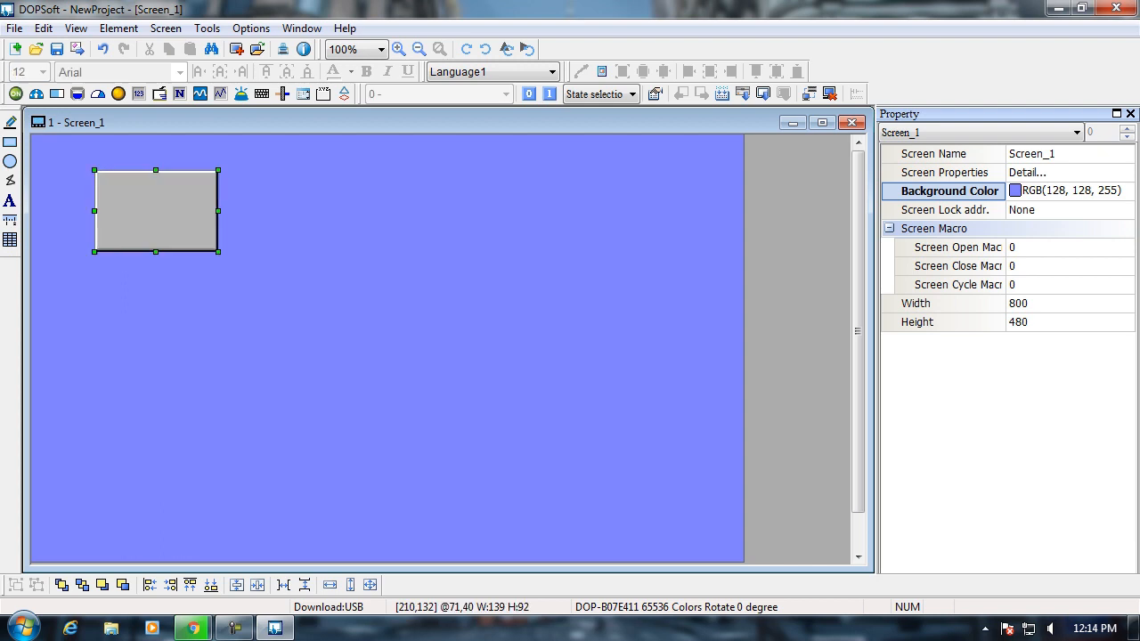
double_click(156, 211)
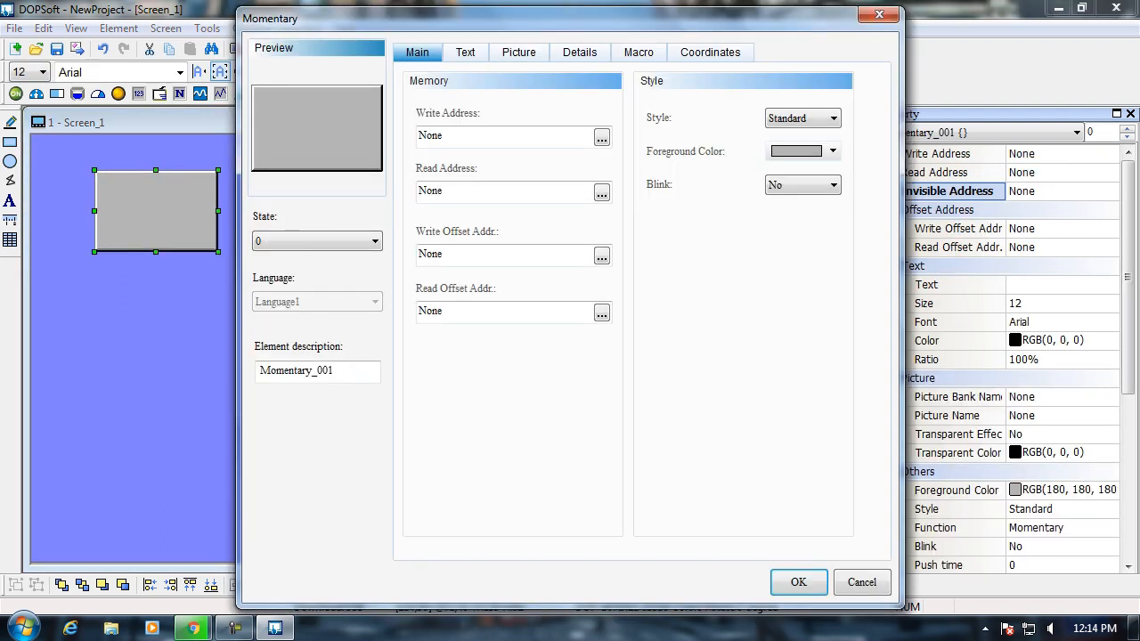
left_click(374, 241)
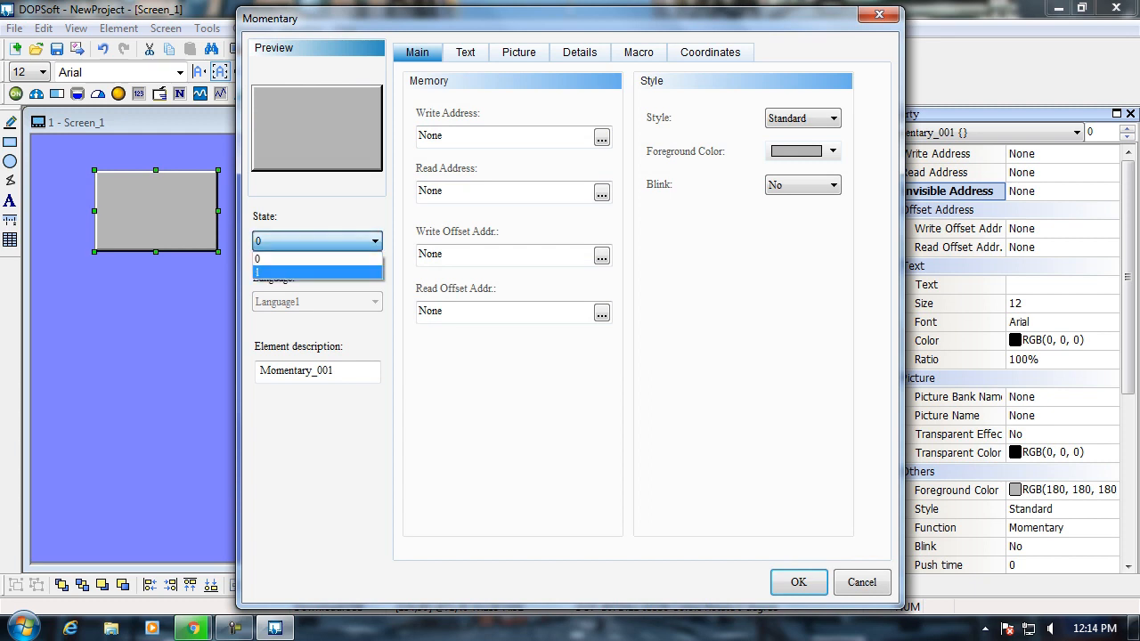
left_click(833, 151)
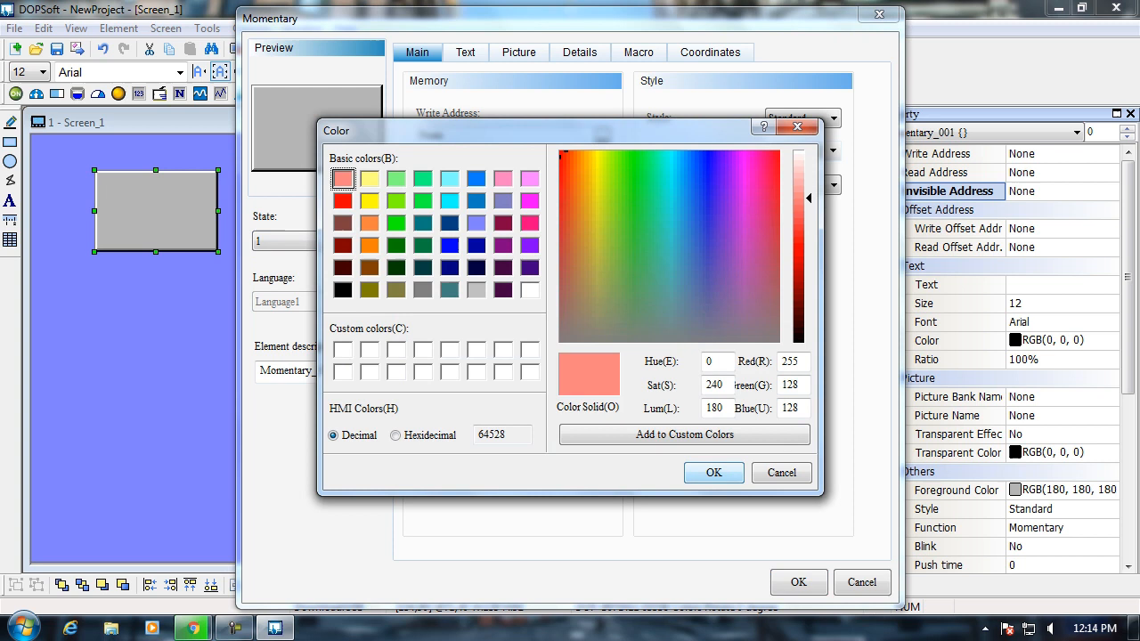
left_click(713, 473)
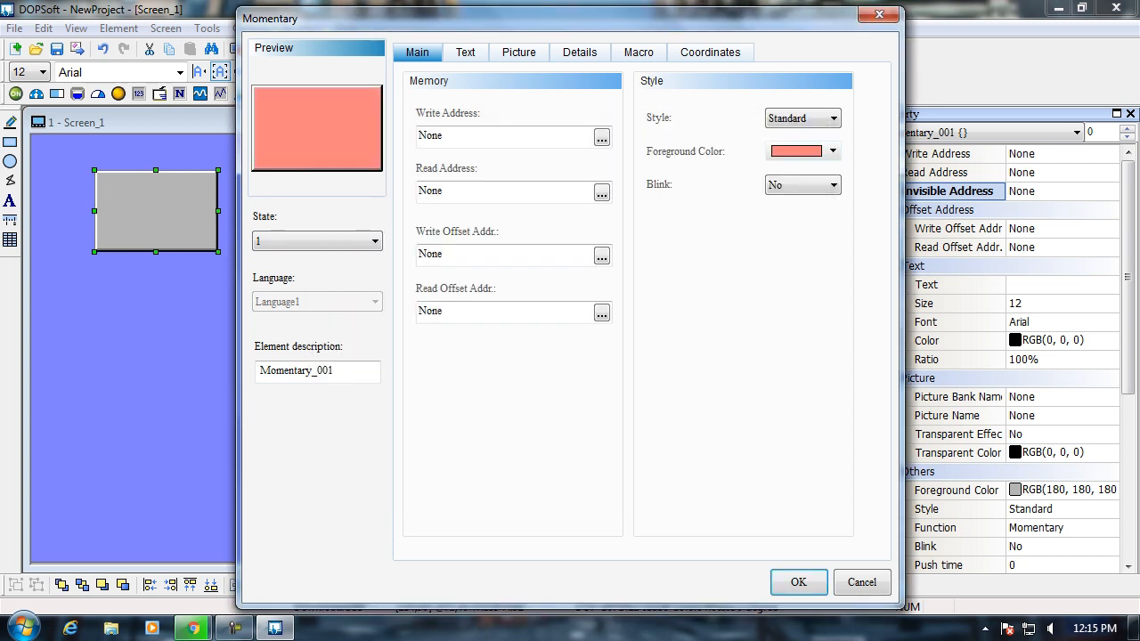
left_click(465, 51)
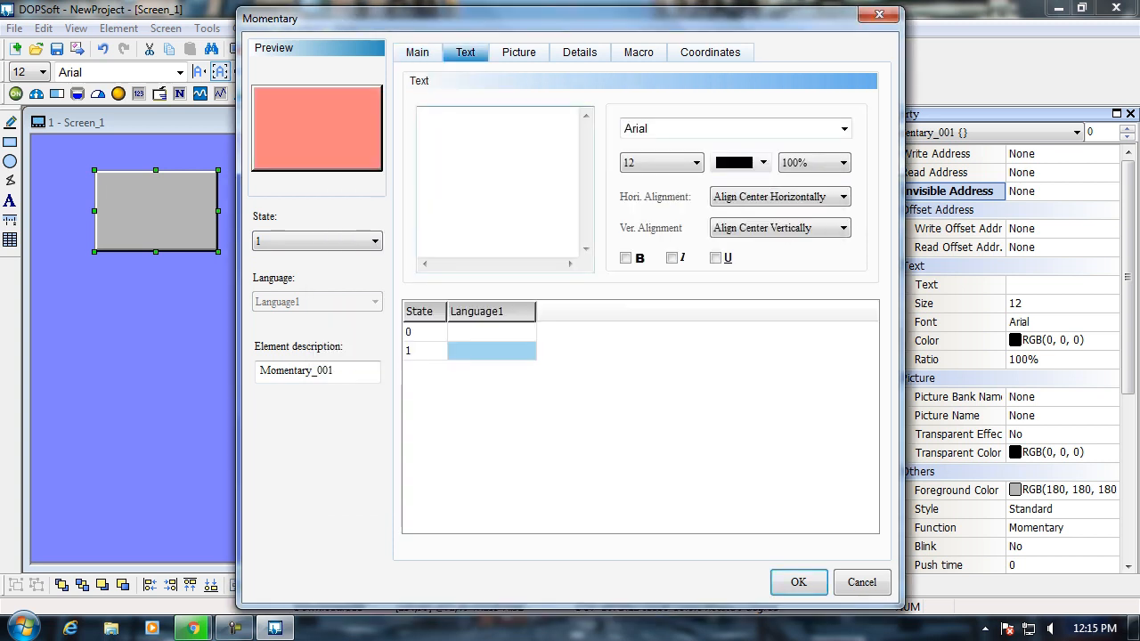
type("START")
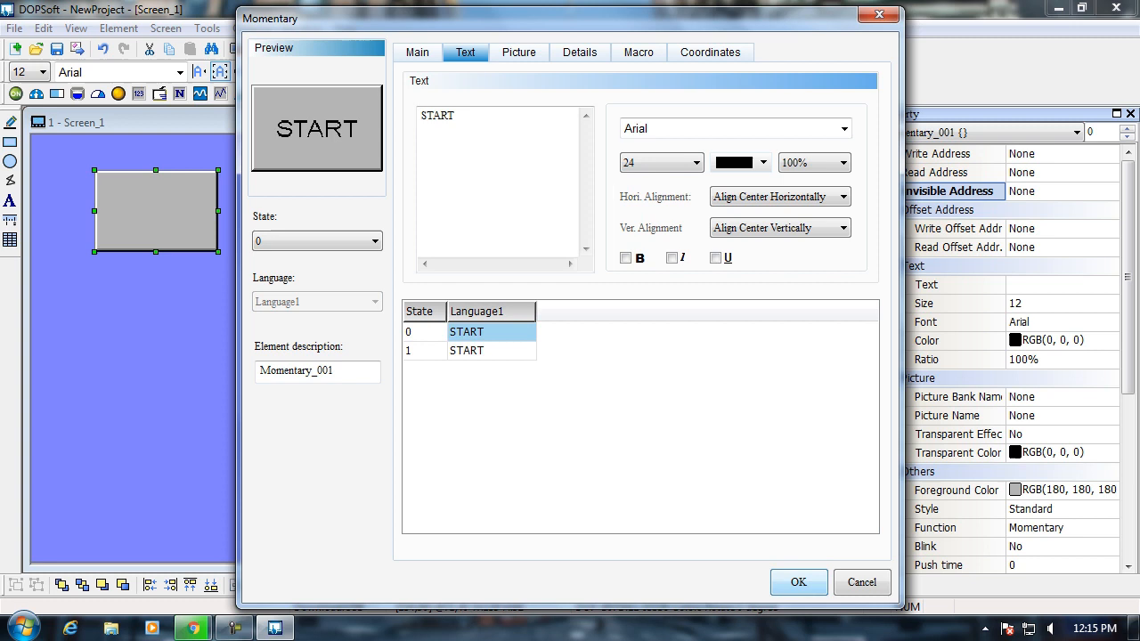
left_click(798, 581)
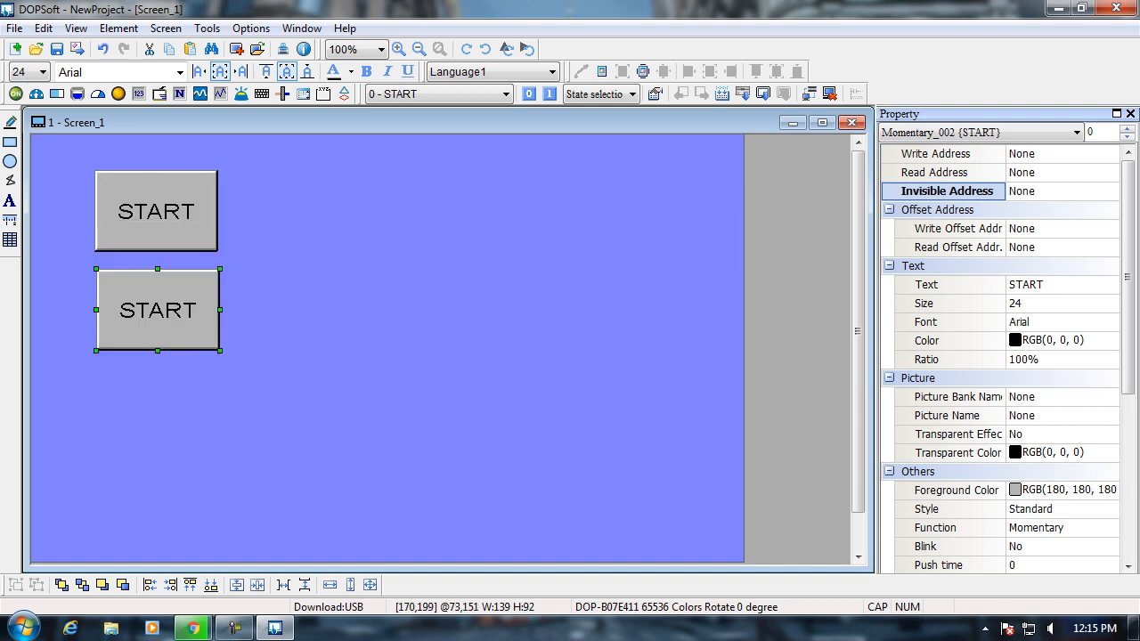
Step: Change the lower button's labels to STOP for both states at font size 24
double_click(158, 310)
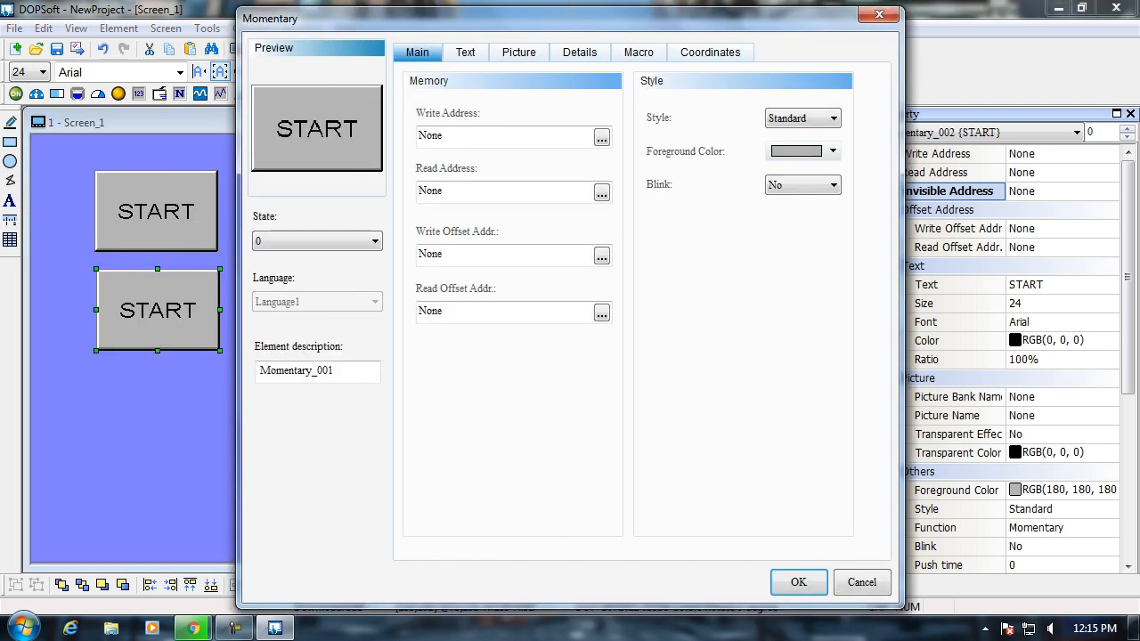
left_click(465, 52)
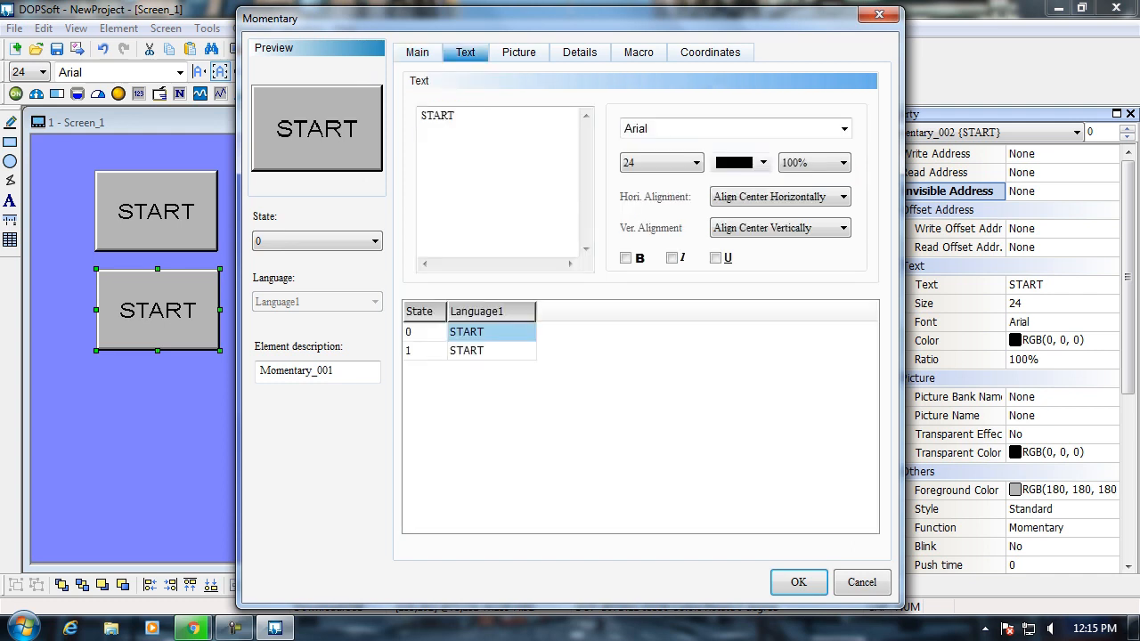
double_click(466, 332)
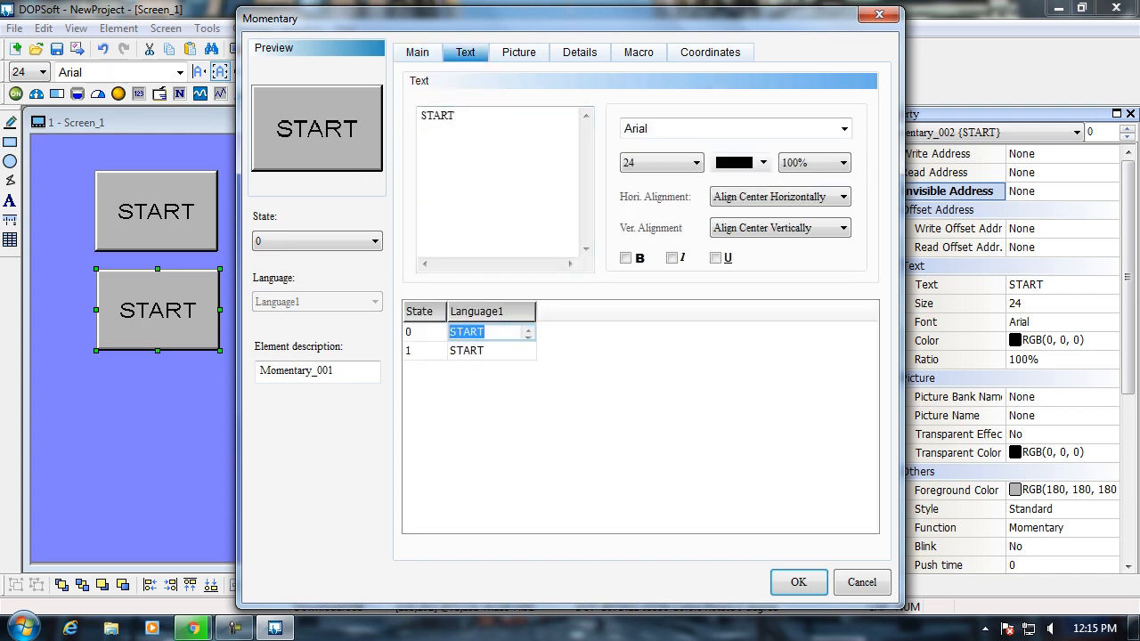
type("STOP")
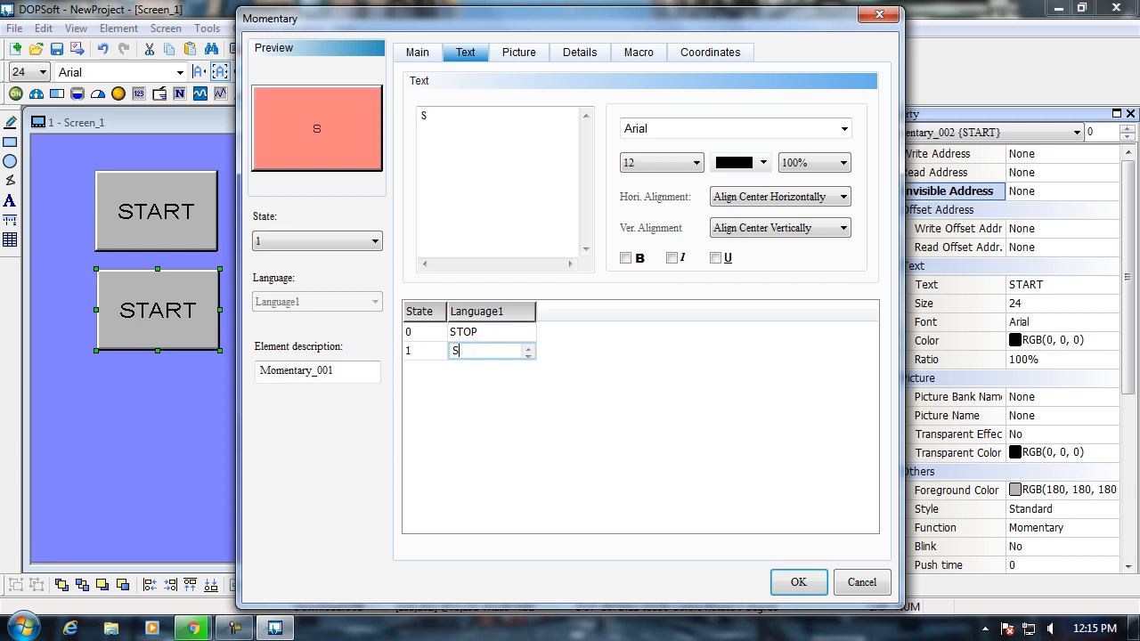
type("TOP")
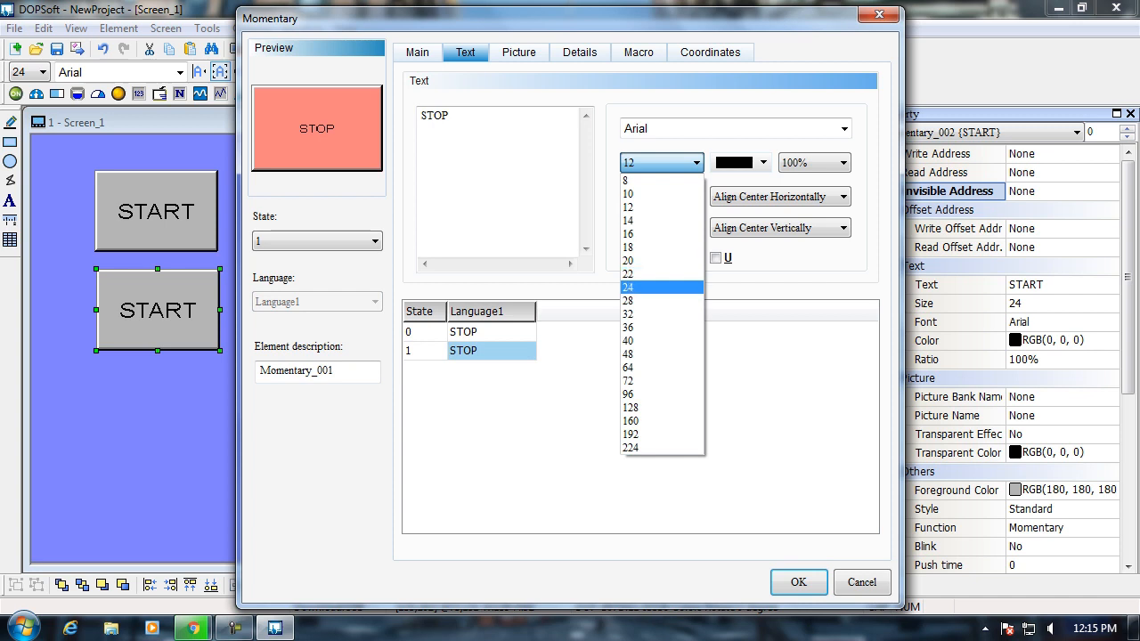
left_click(627, 287)
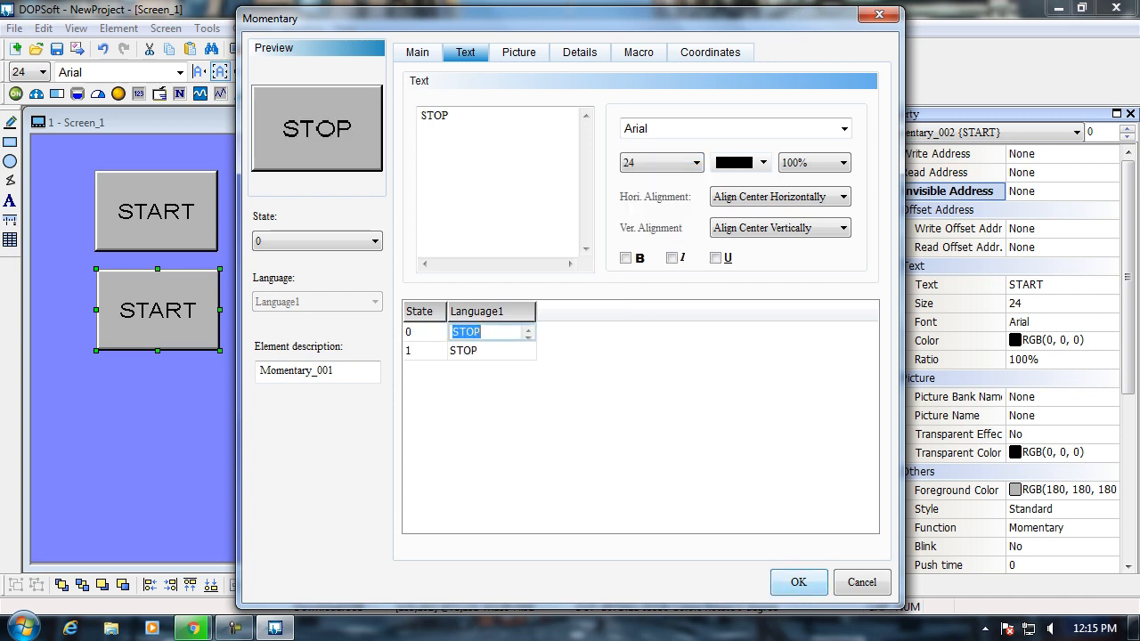
left_click(797, 581)
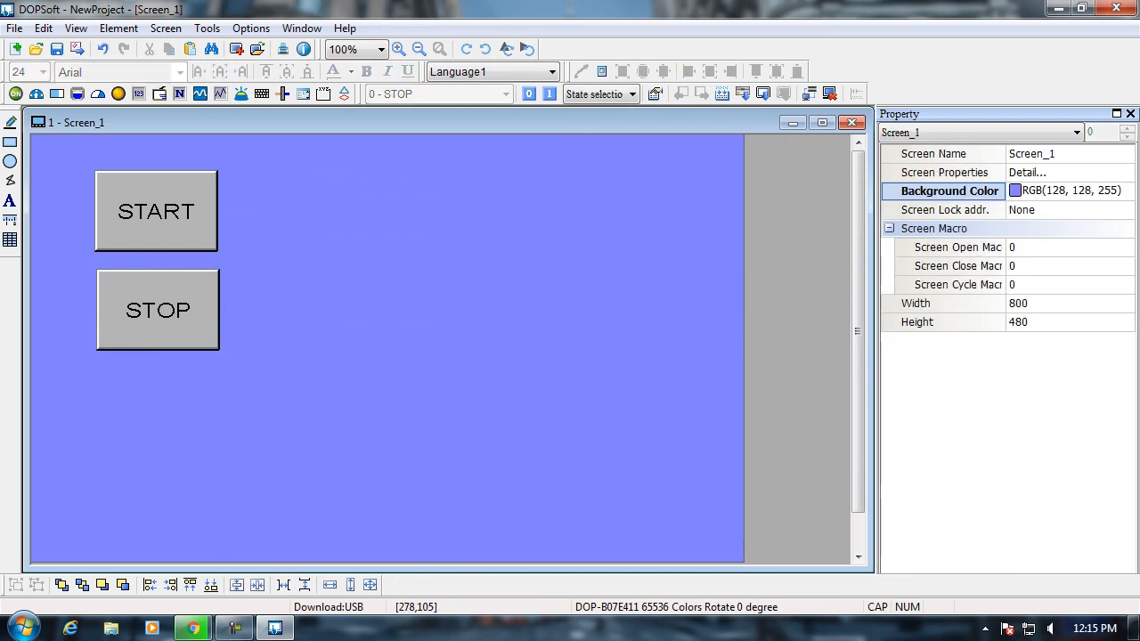
Step: Add a multistate indicator and colour its state 1 yellow
left_click(119, 93)
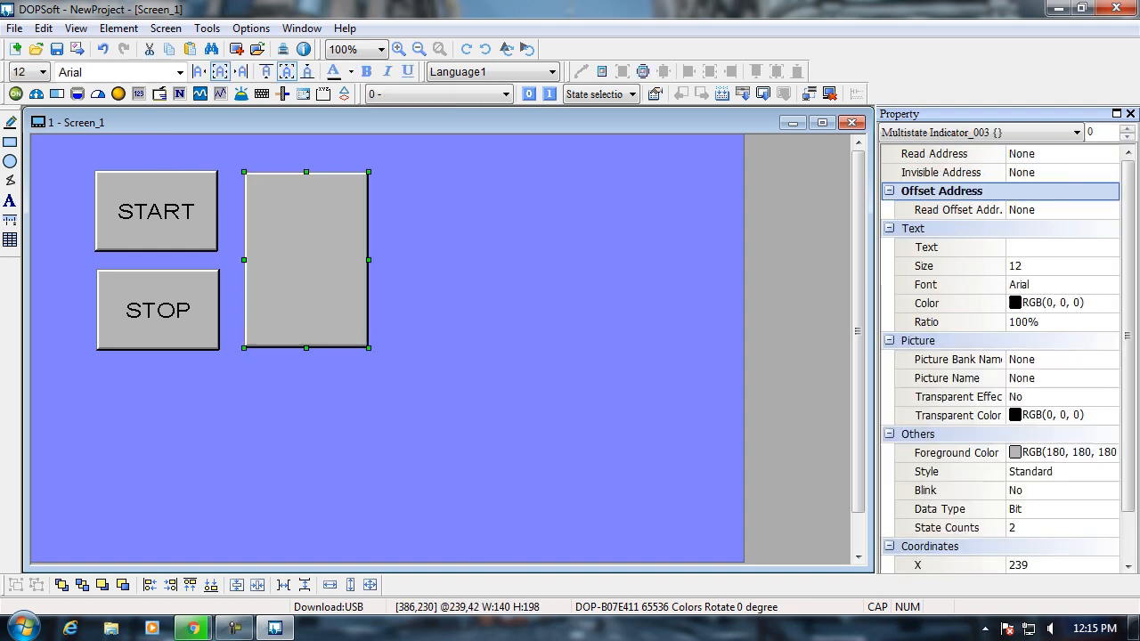
double_click(306, 260)
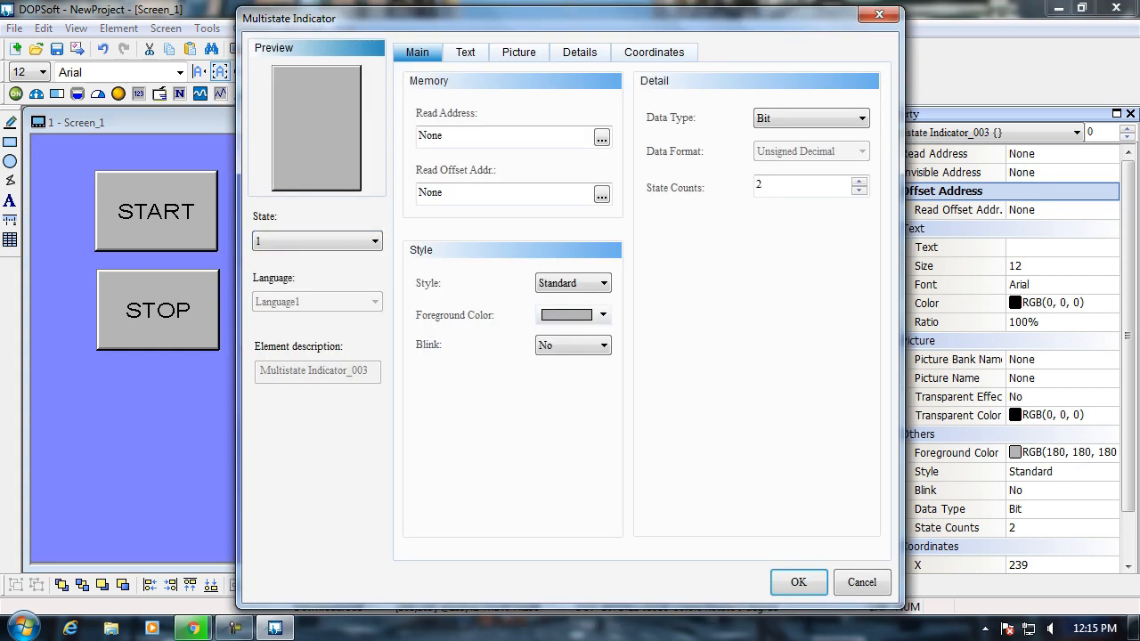
left_click(602, 314)
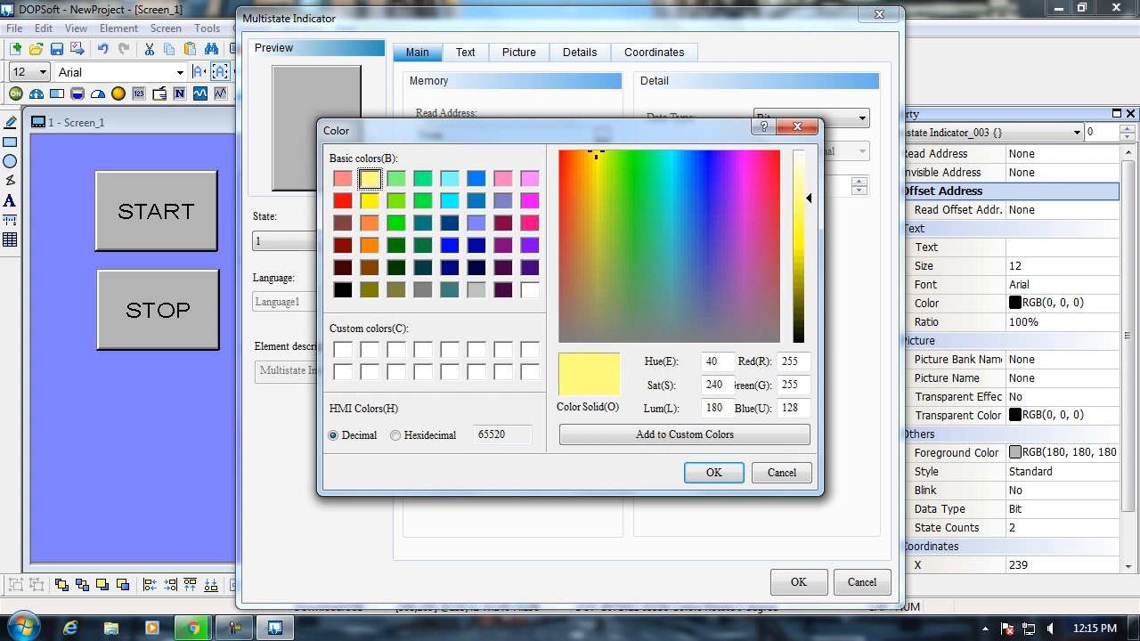
left_click(712, 473)
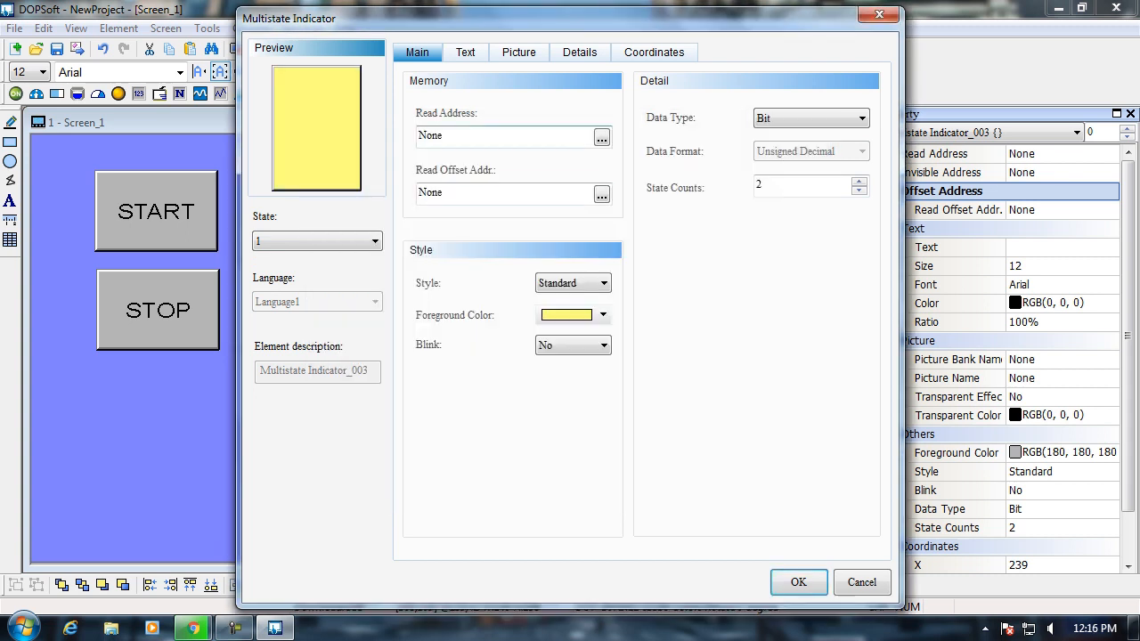
Step: Label the indicator MOTOR for both states at font size 24
left_click(465, 52)
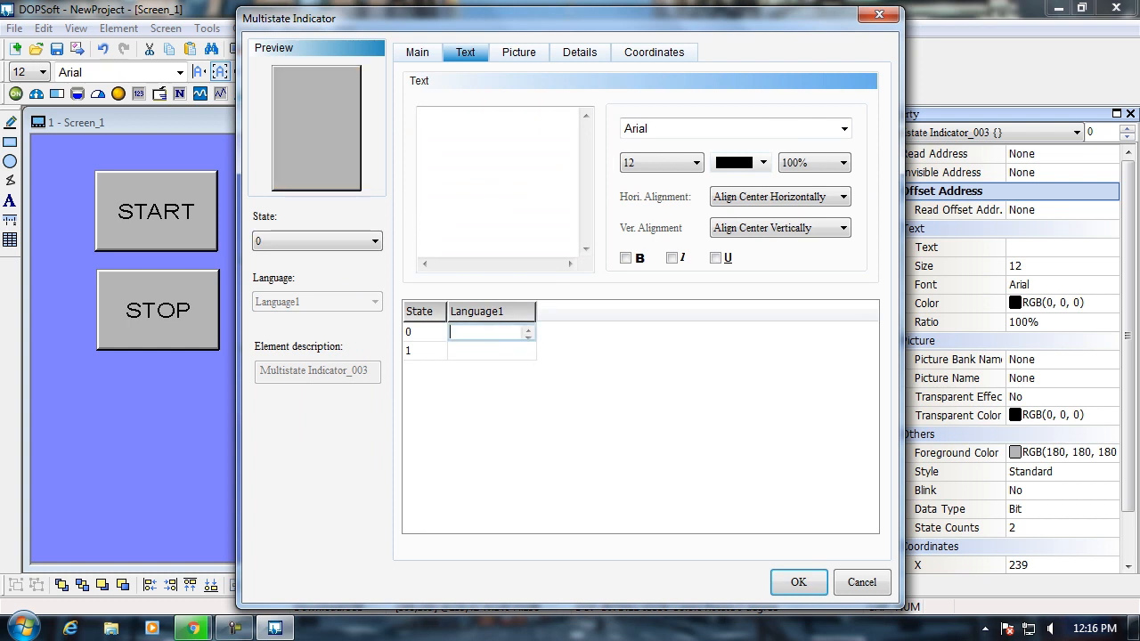
type("MOTOR")
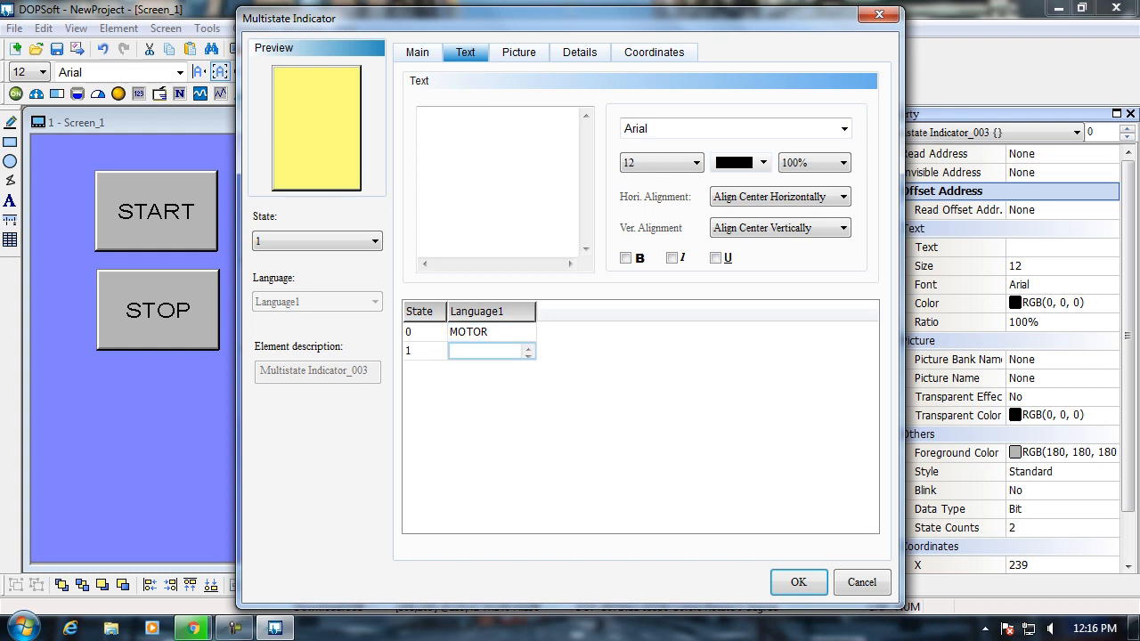
type("MOTOR")
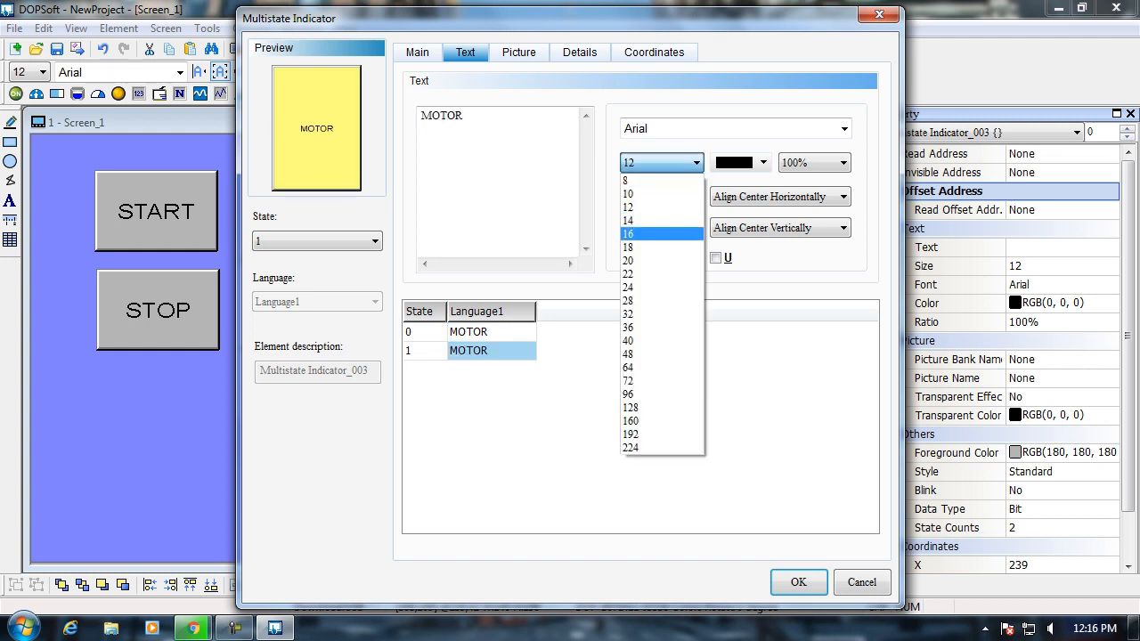
left_click(628, 286)
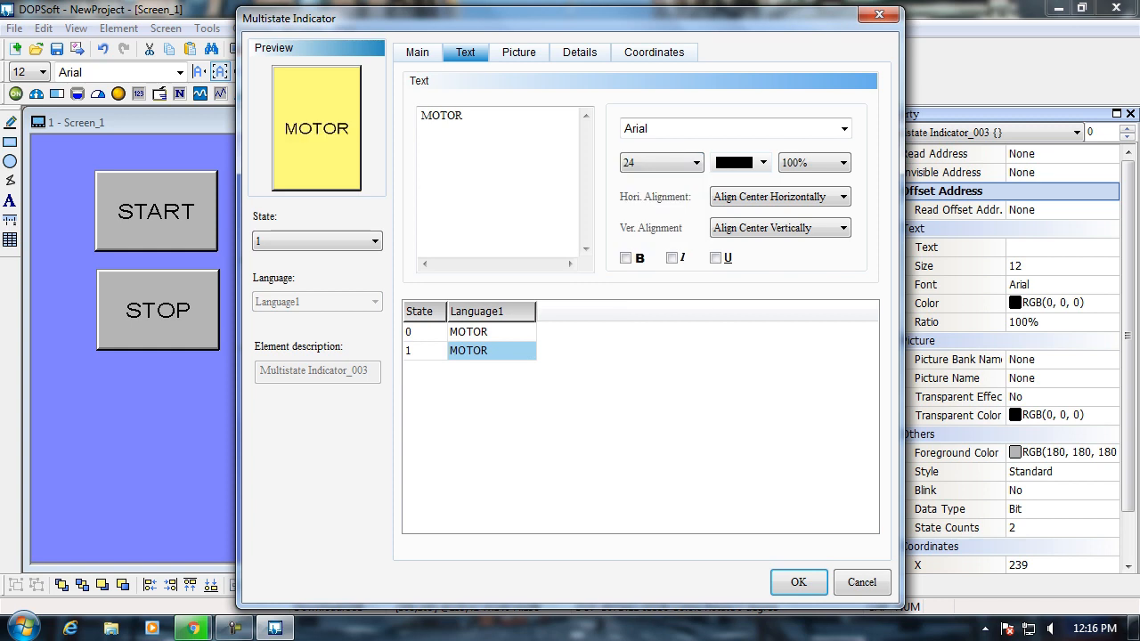
left_click(798, 582)
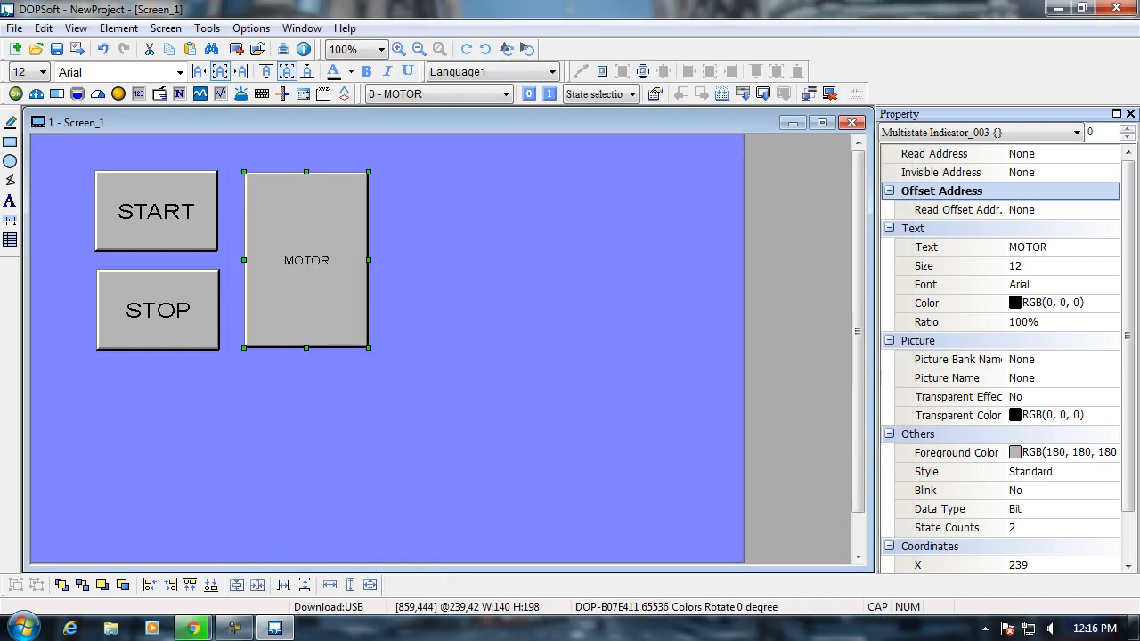
double_click(306, 260)
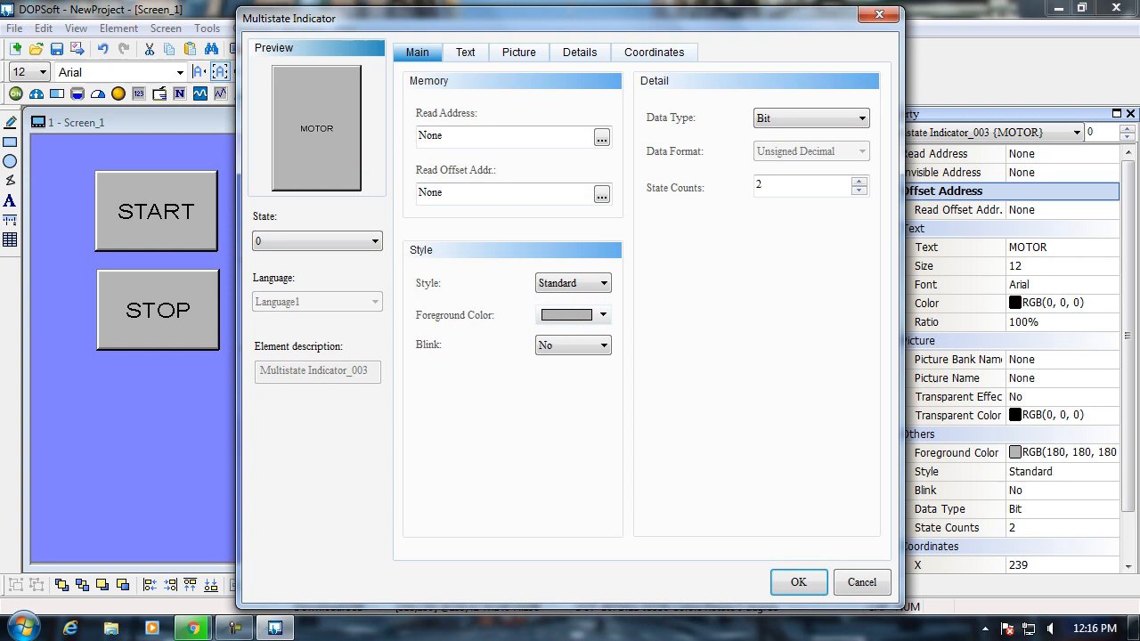
left_click(465, 52)
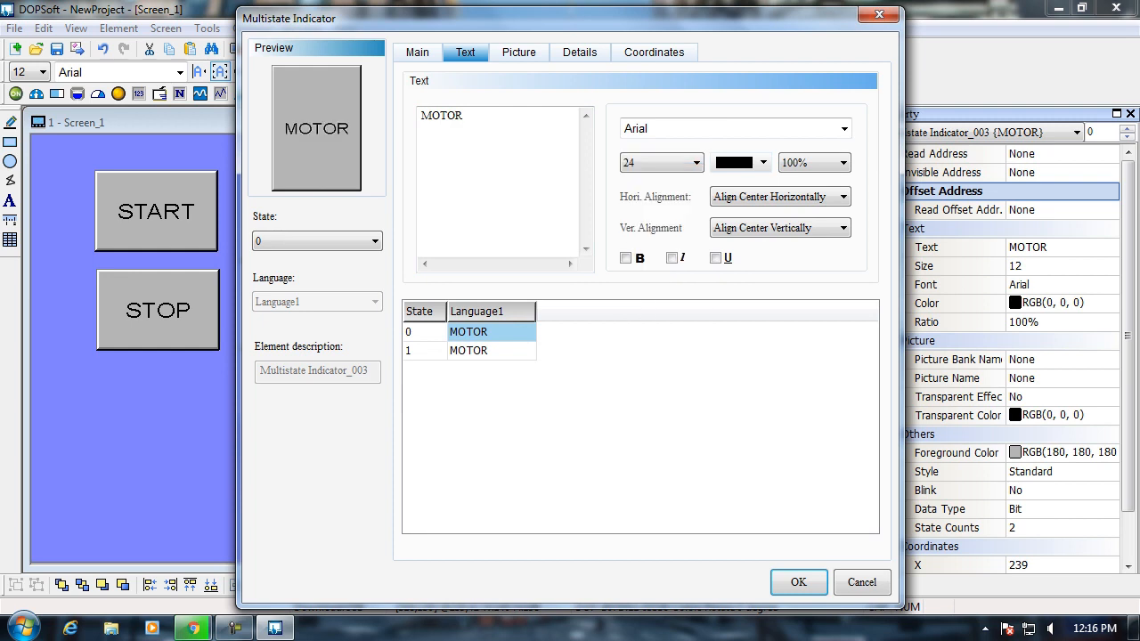
left_click(798, 582)
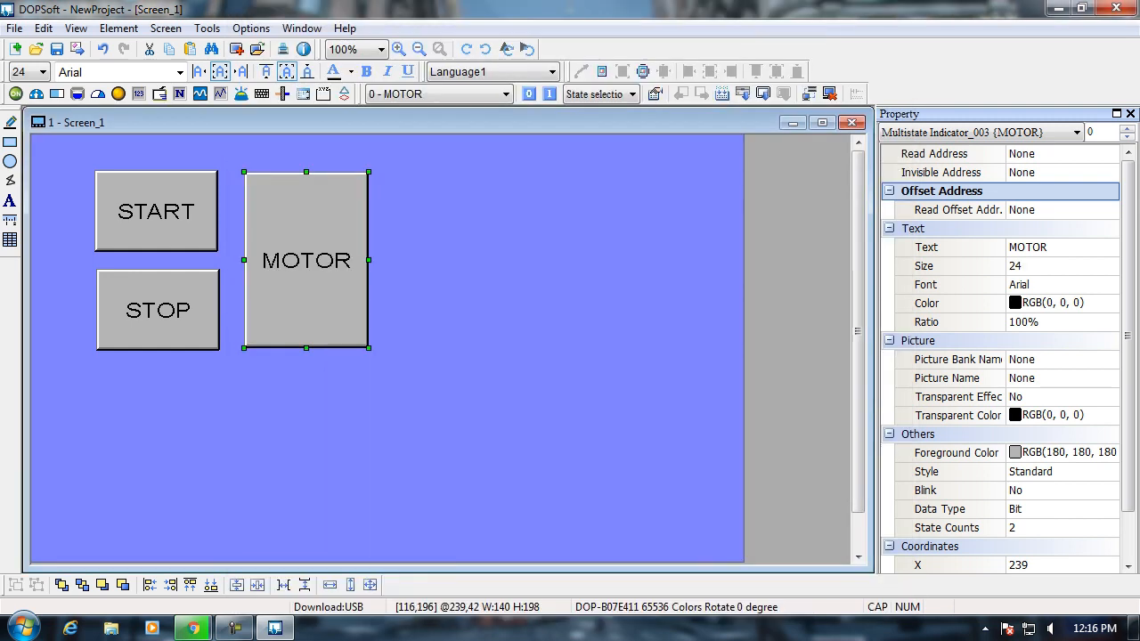
double_click(158, 310)
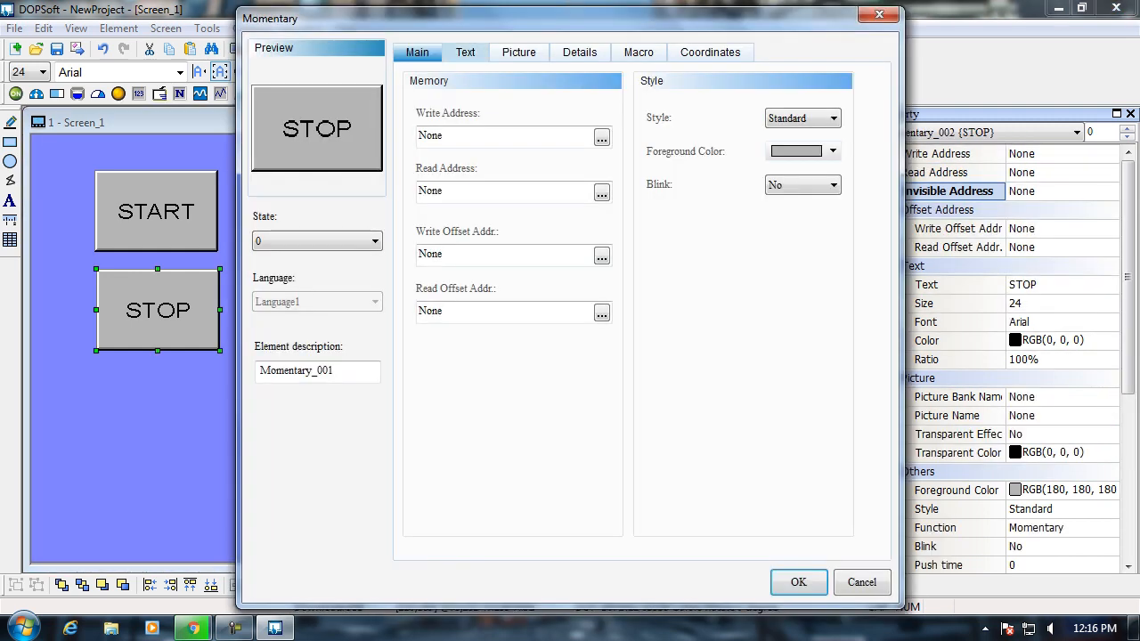
left_click(465, 52)
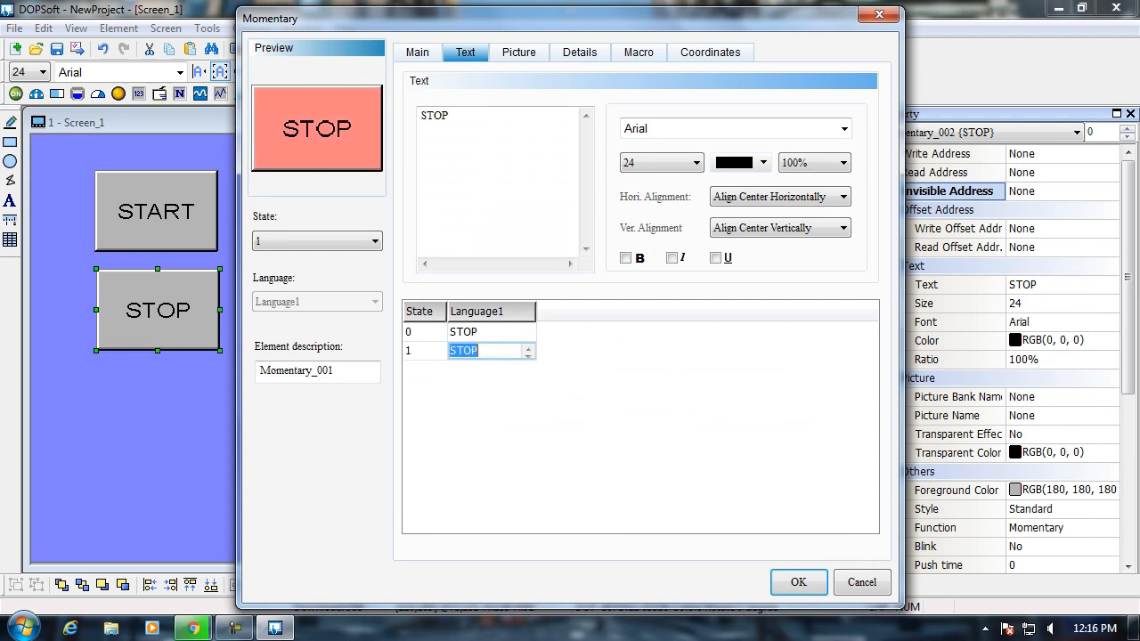
left_click(797, 582)
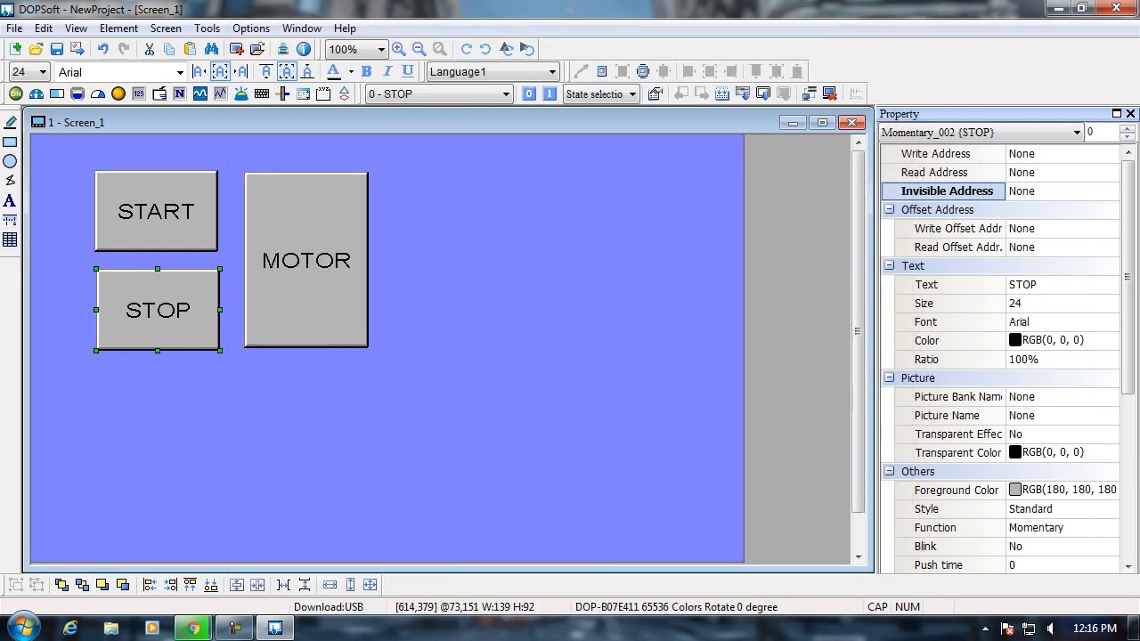
double_click(156, 211)
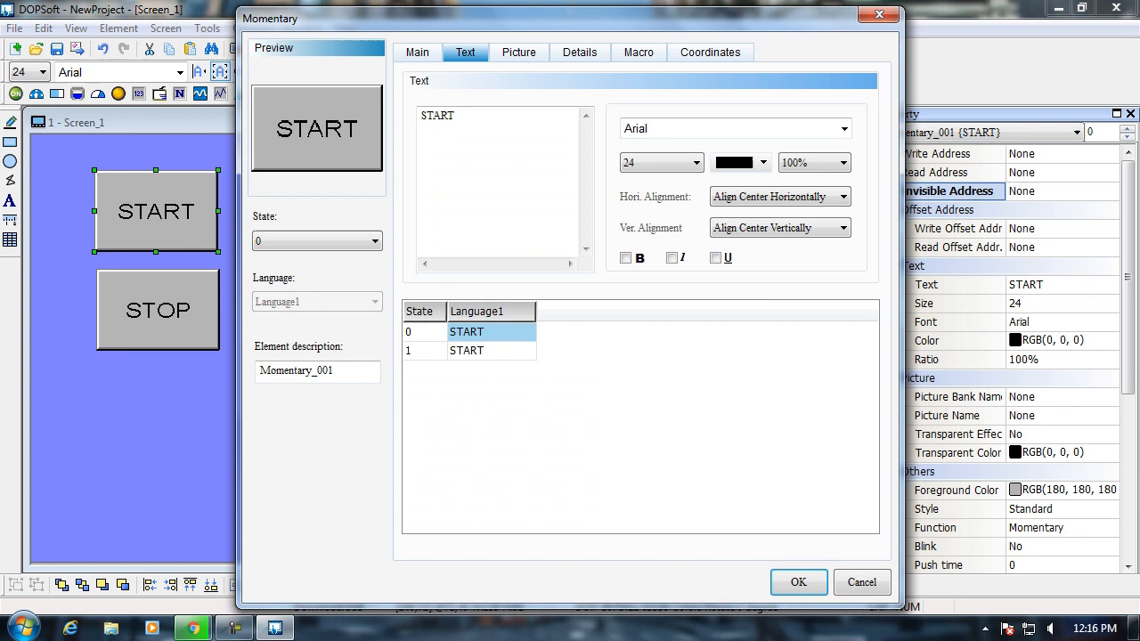
left_click(466, 350)
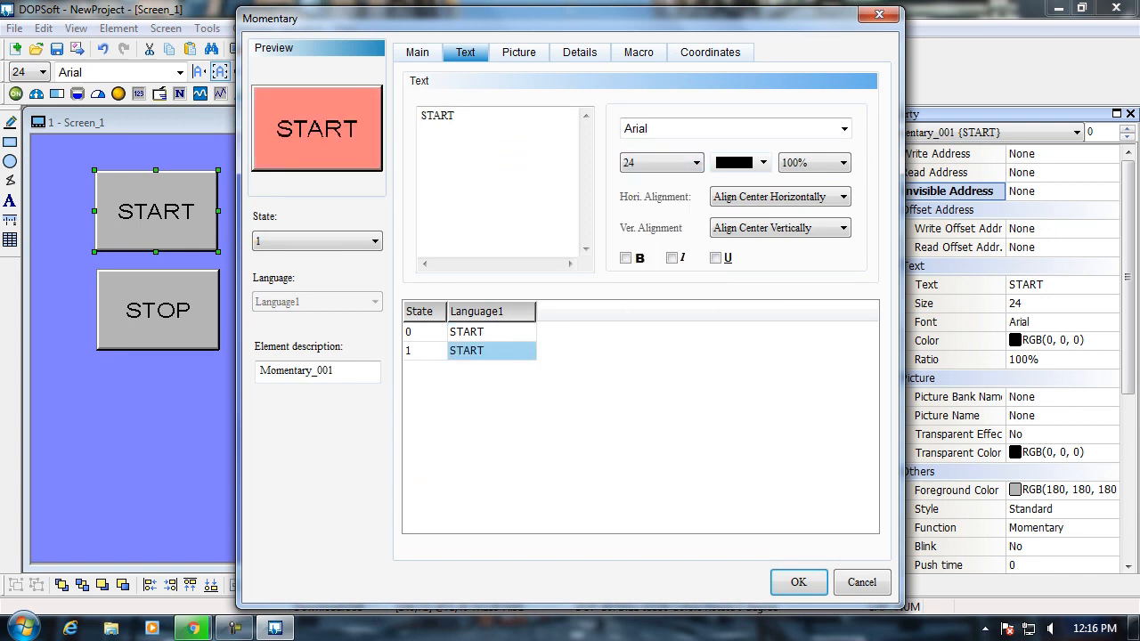
left_click(798, 582)
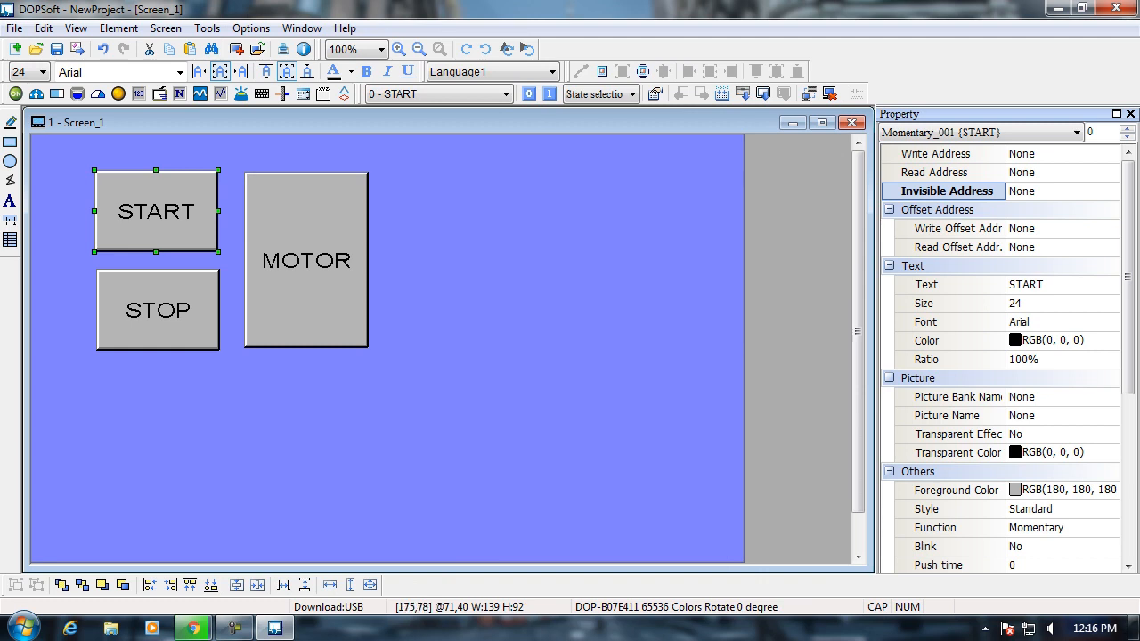
Step: Open the START button's write address settings without assigning an address
double_click(156, 211)
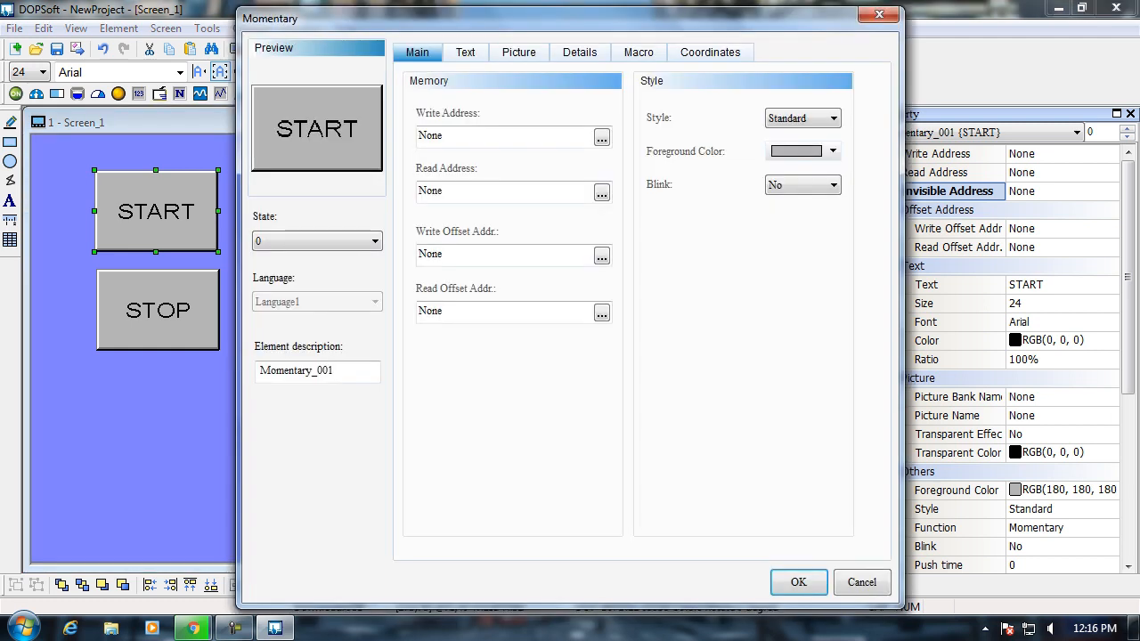
left_click(602, 136)
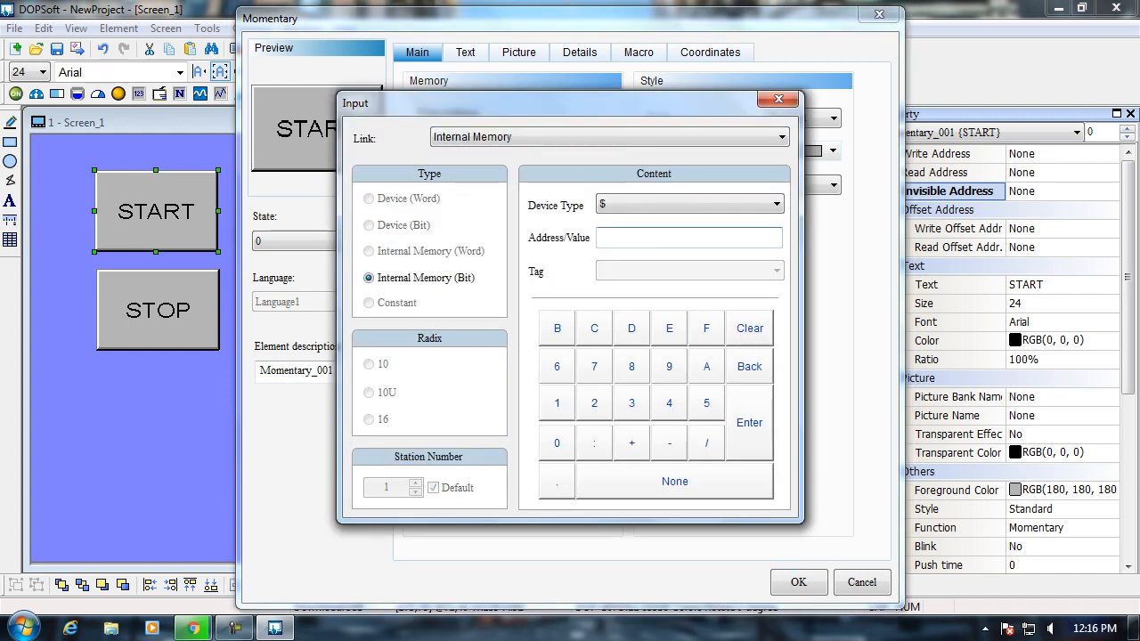
left_click(557, 442)
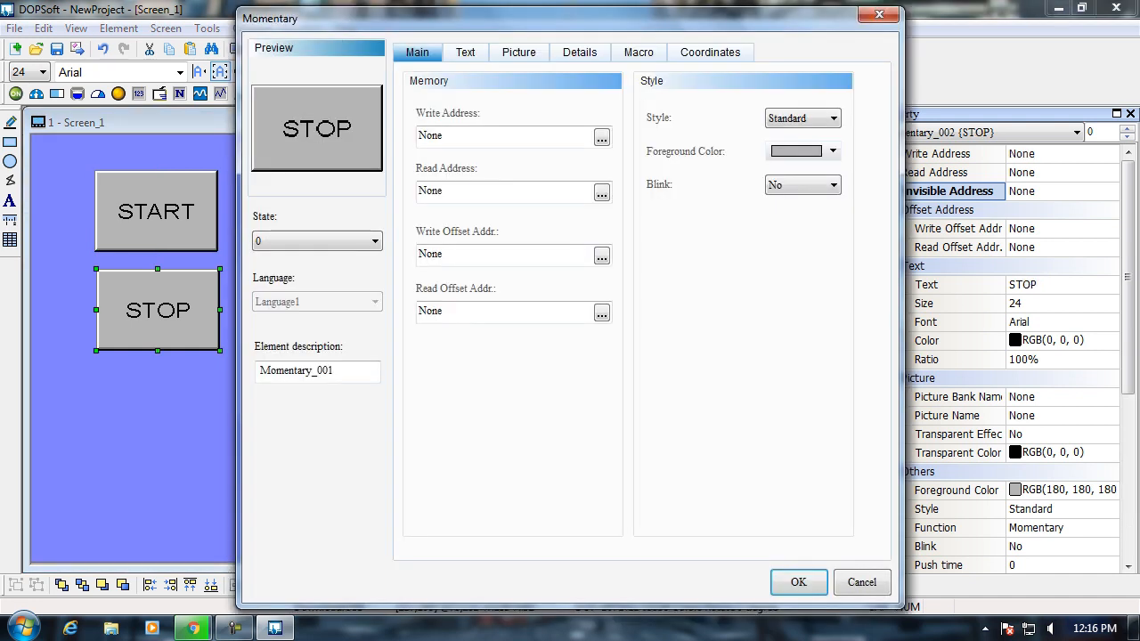
Step: Set the STOP button's write address to internal memory bit $0.1
left_click(601, 136)
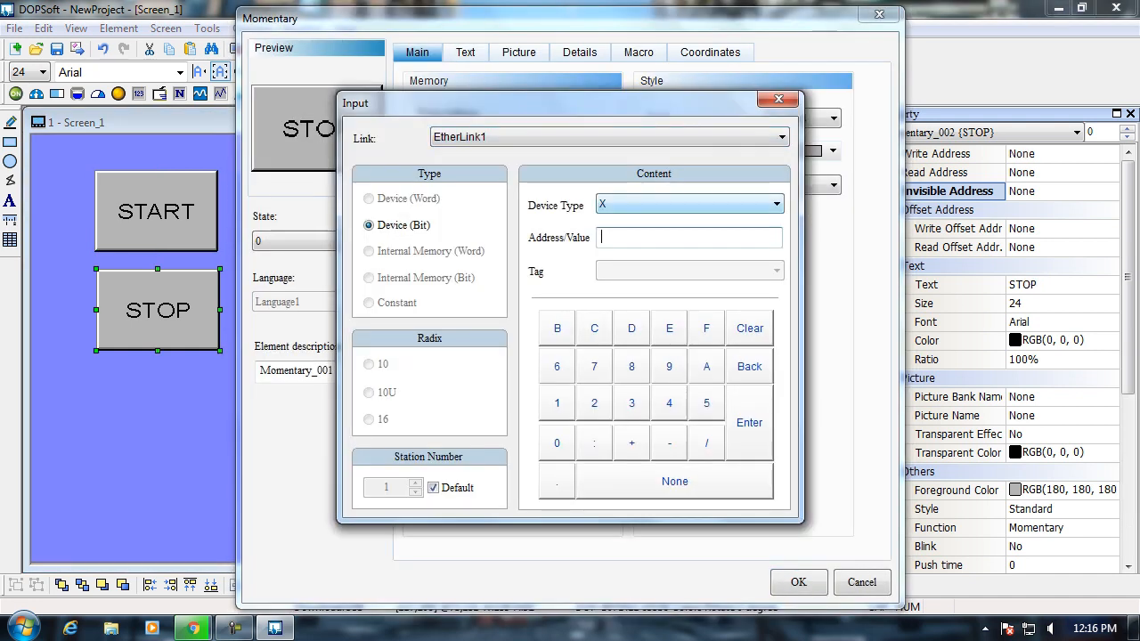
left_click(781, 136)
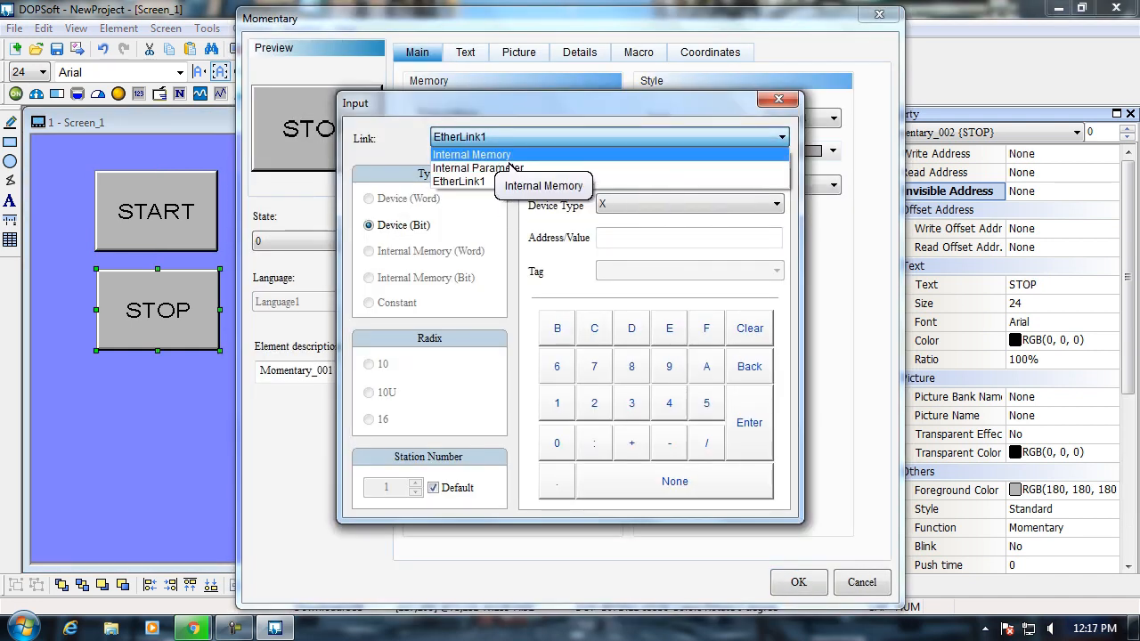
left_click(472, 154)
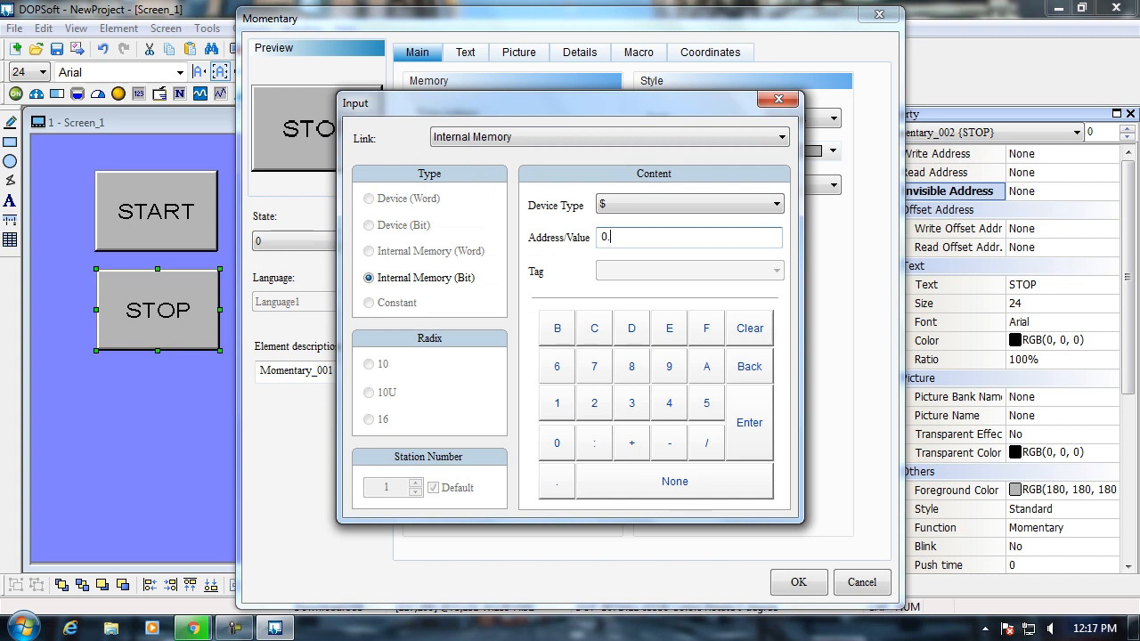
left_click(748, 422)
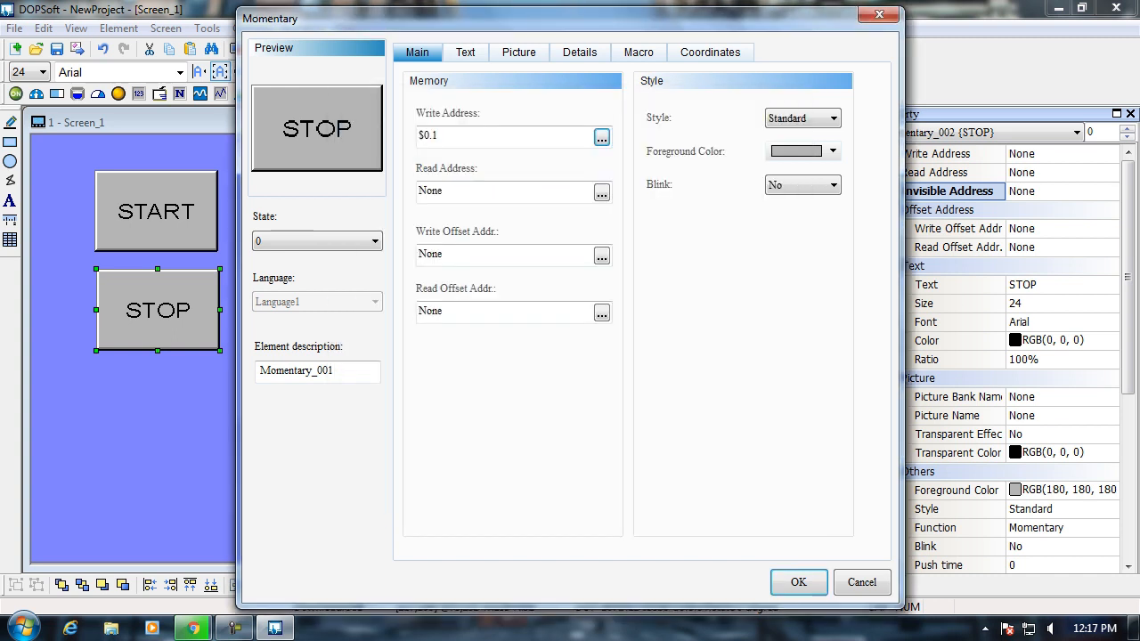
left_click(797, 582)
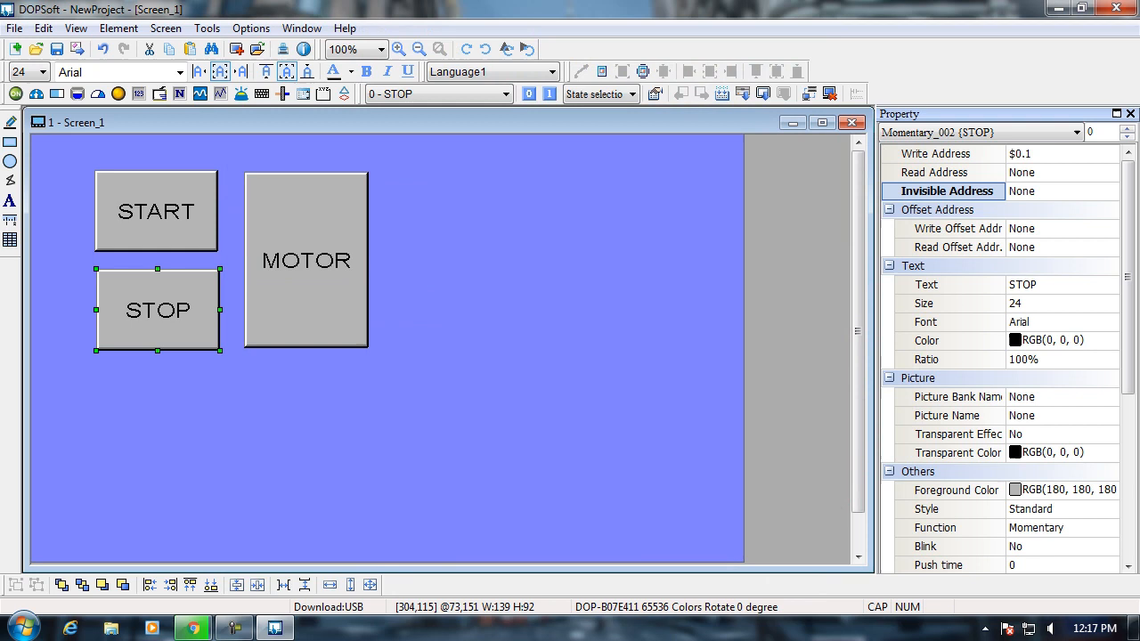
Step: Point the MOTOR indicator's read address at internal memory bit $1.0
double_click(305, 260)
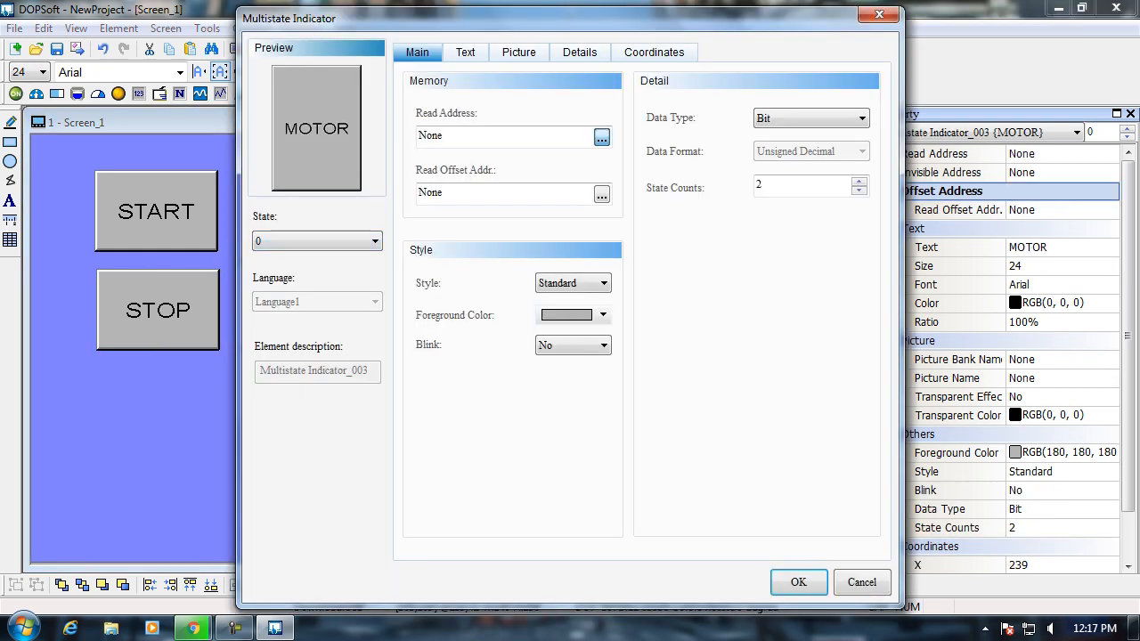
left_click(602, 137)
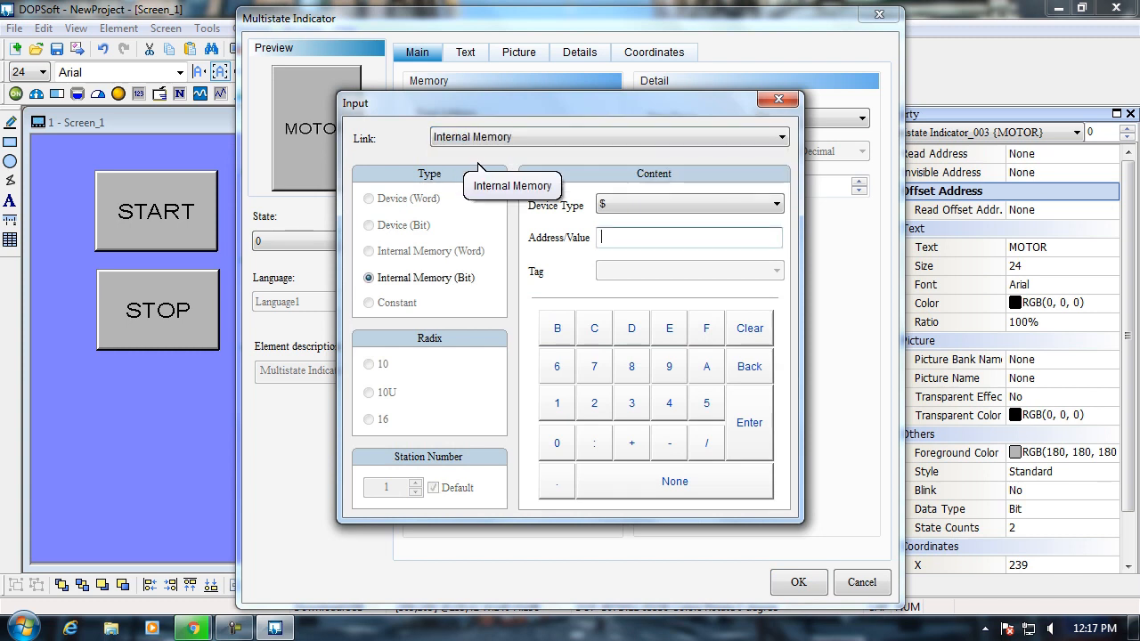
type("1.0")
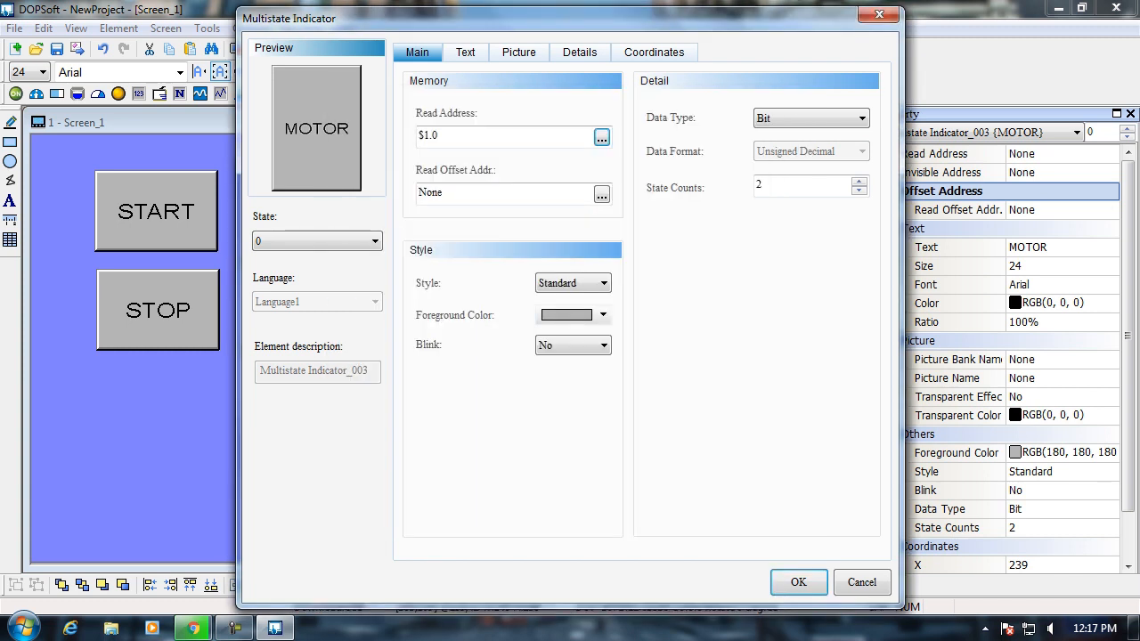
left_click(797, 582)
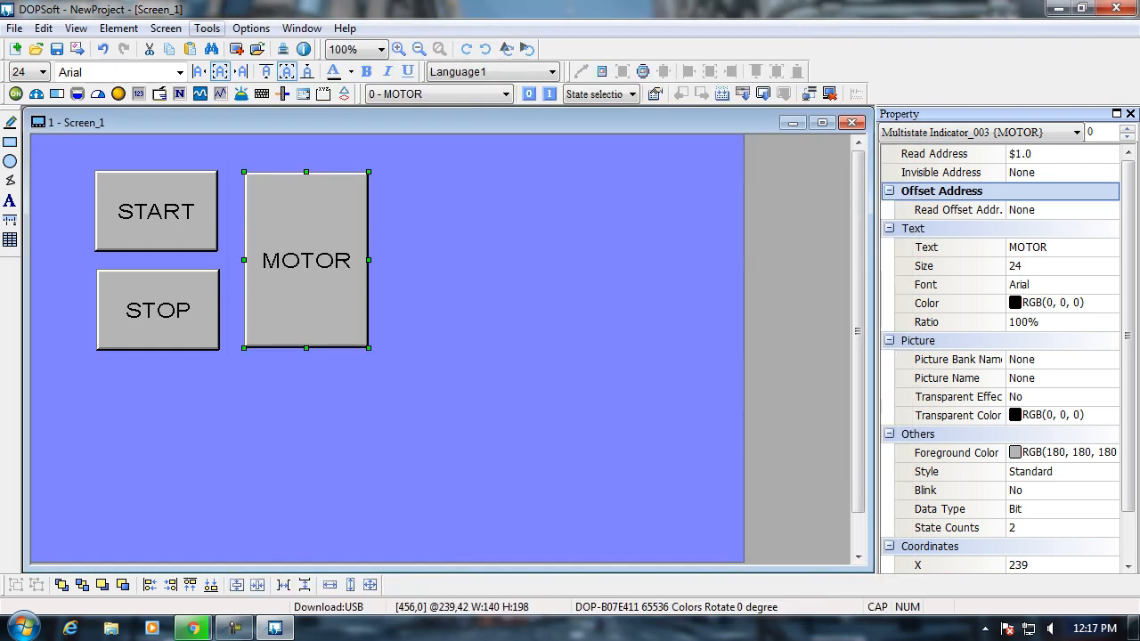
Step: Open the Background Macro editor and enter the condition IF $0.0 == ON
left_click(251, 27)
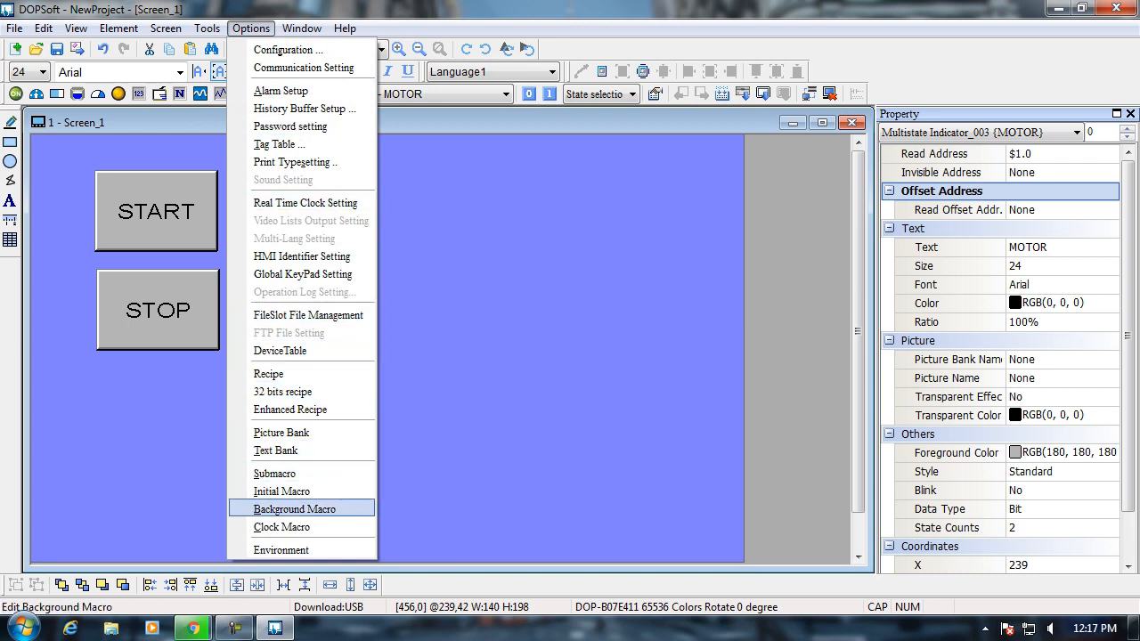
left_click(295, 509)
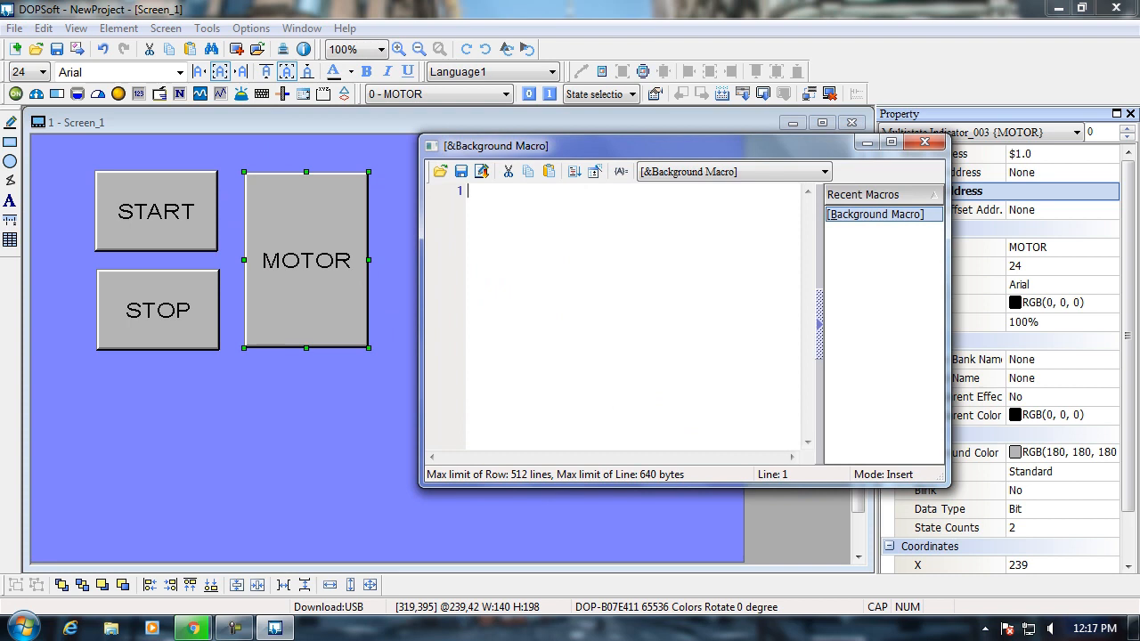
type("I")
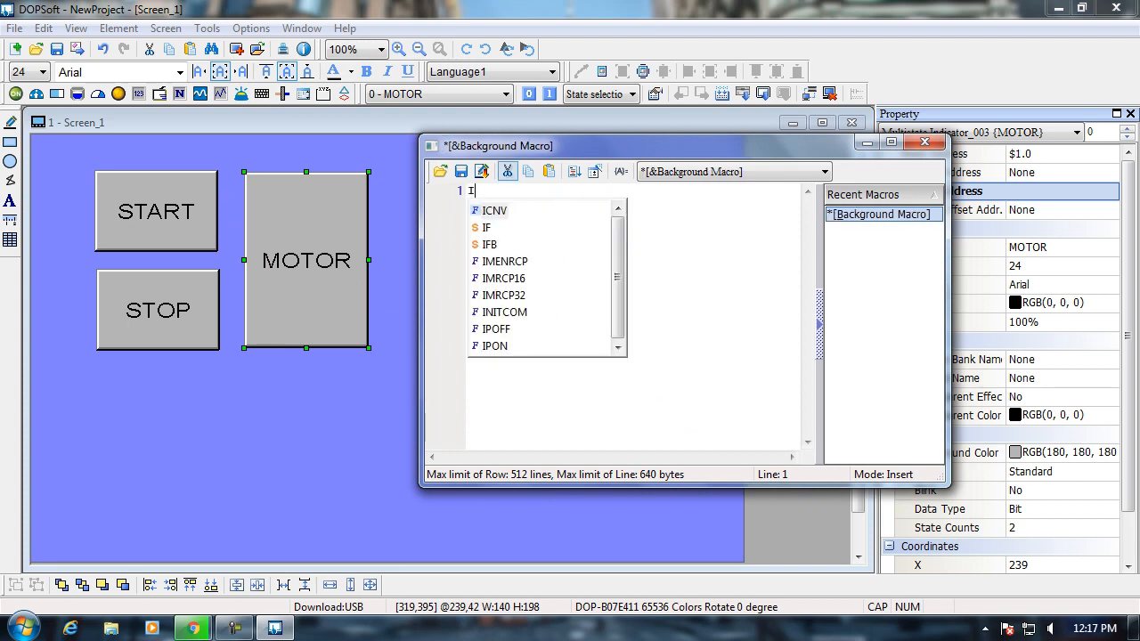
type("F")
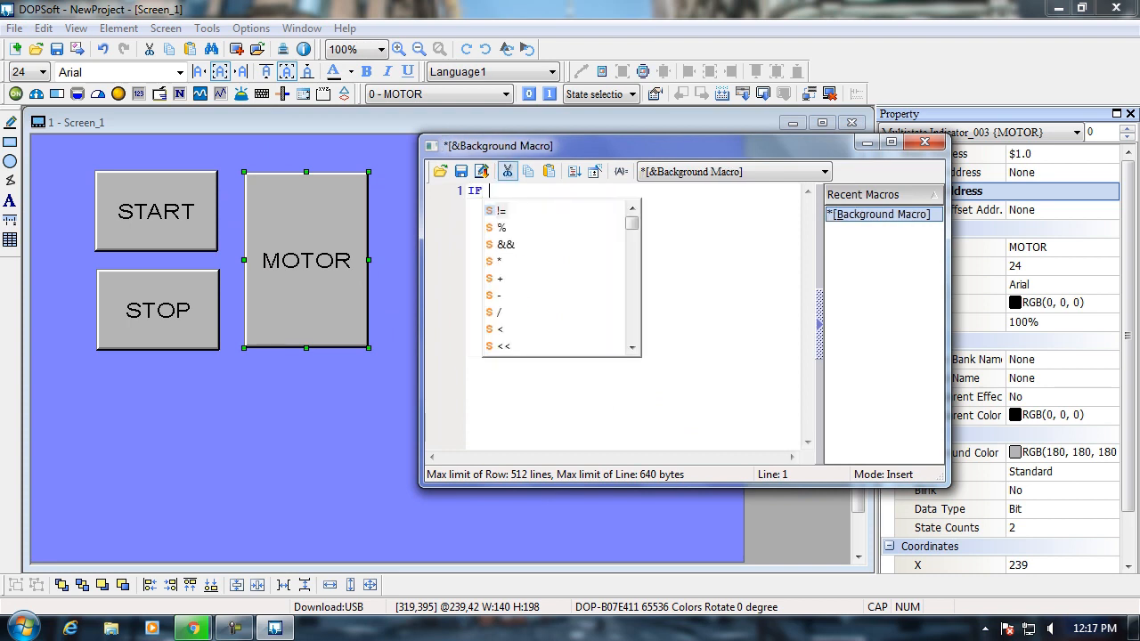
type("$0")
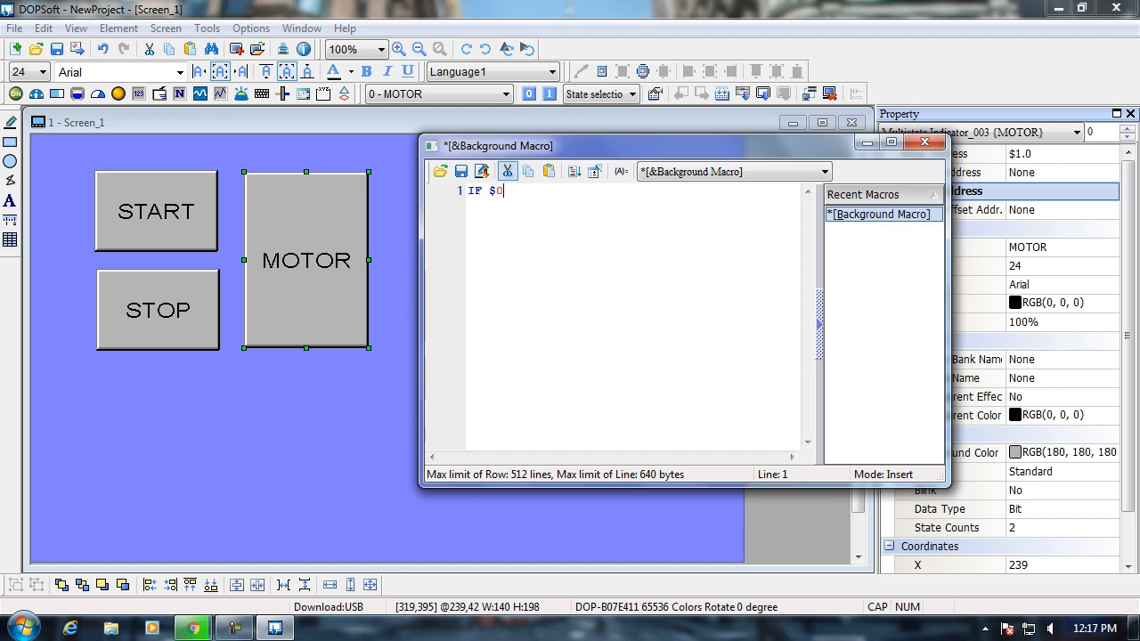
type(".0")
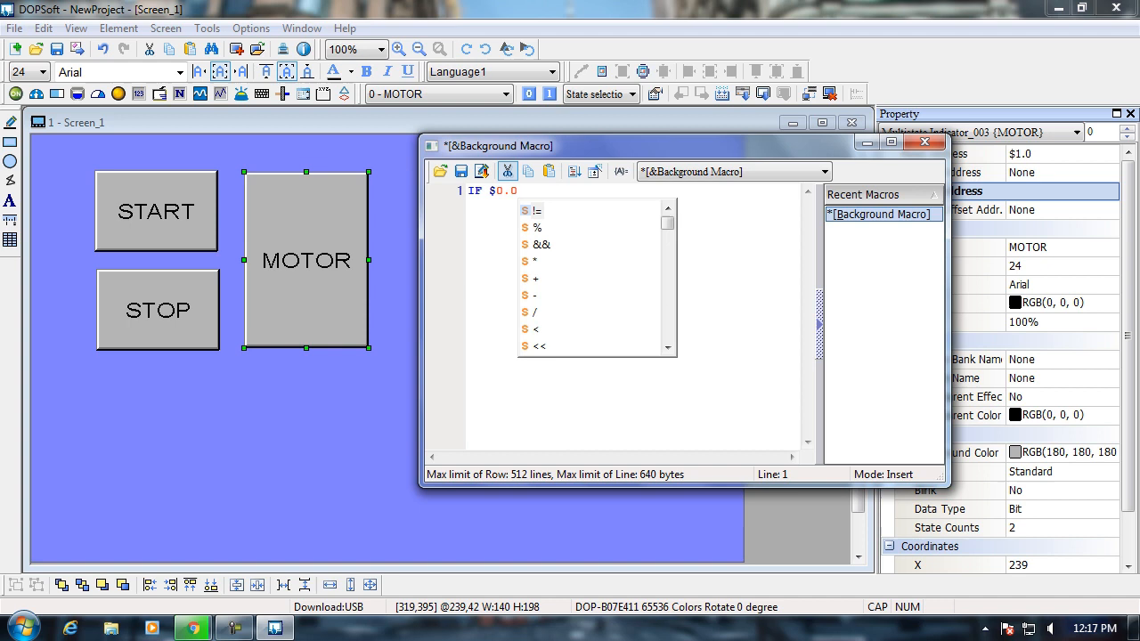
type("== ON")
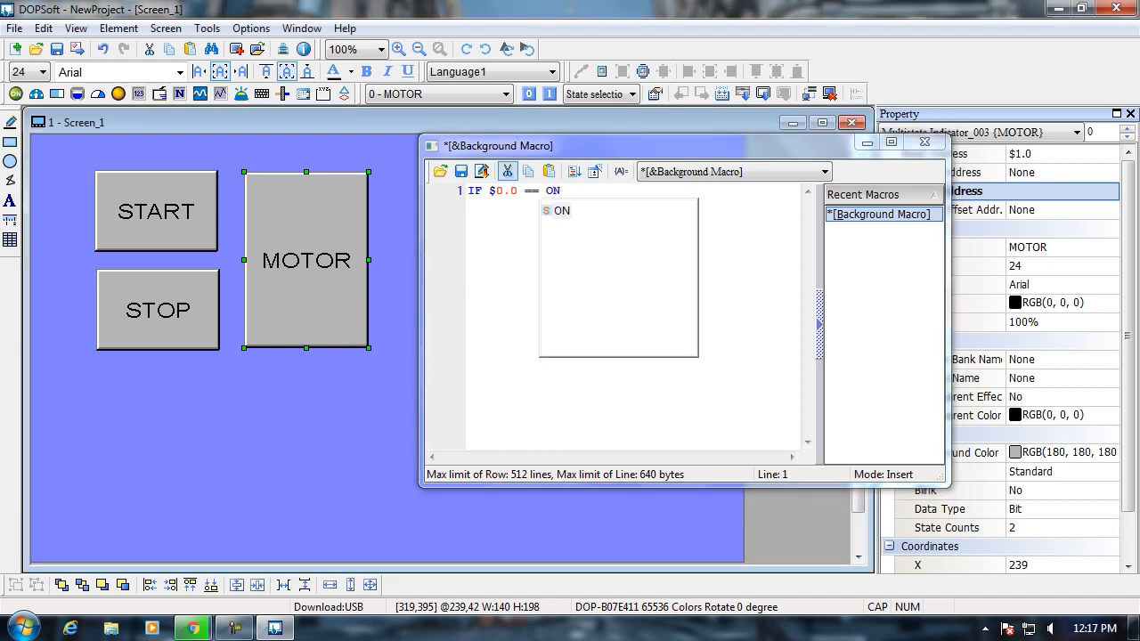
double_click(558, 210)
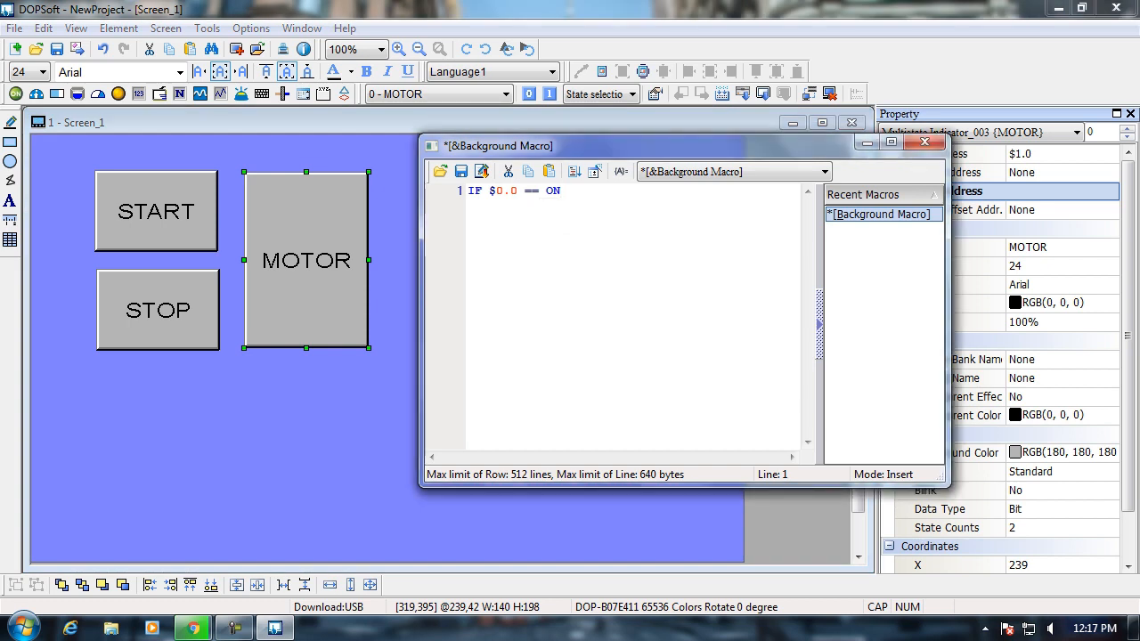
Step: Add BITON $1.0 and ENDIF to complete the first rule
type("BIT")
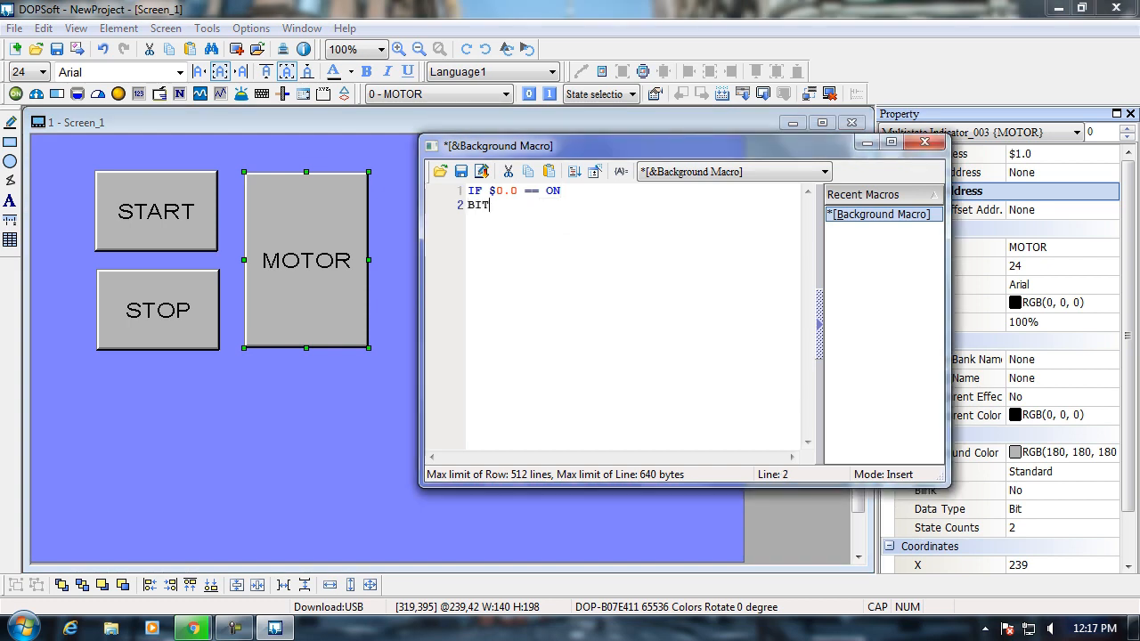
type("ON")
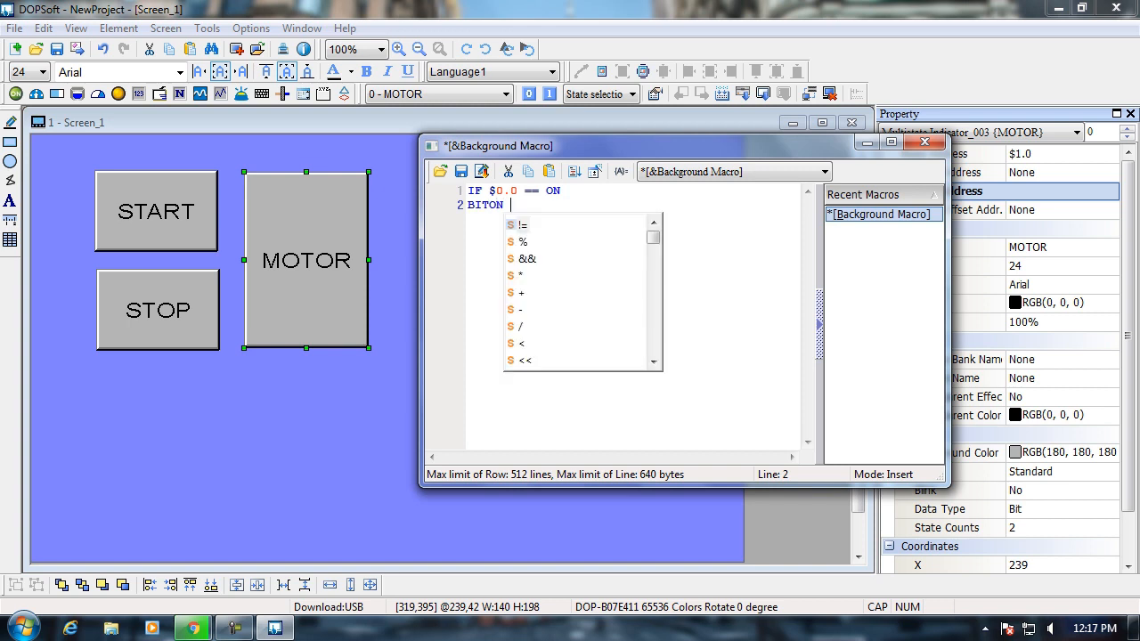
type("$1.0")
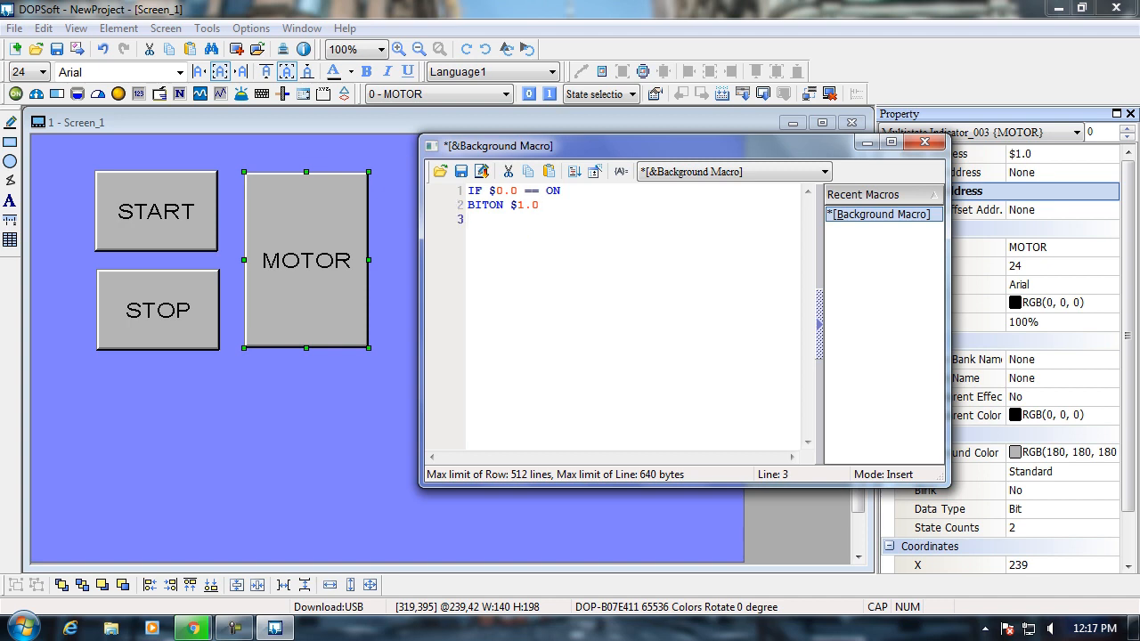
type("ENDIF")
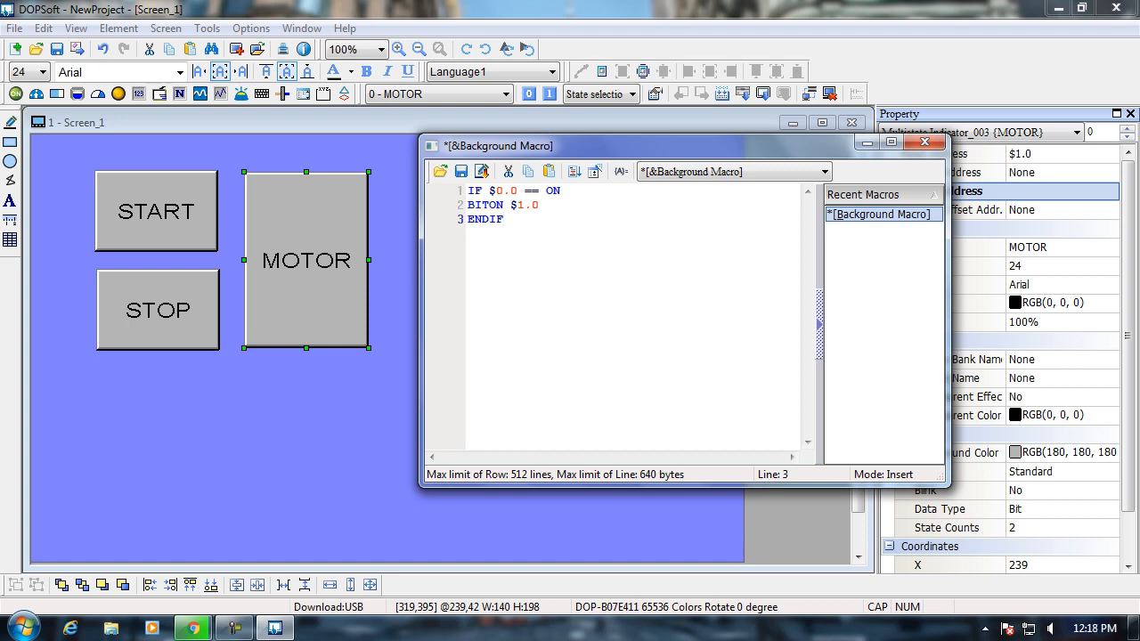
Step: Add the rule IF $0.1 == ON with BITOFF $1.0
type("IF")
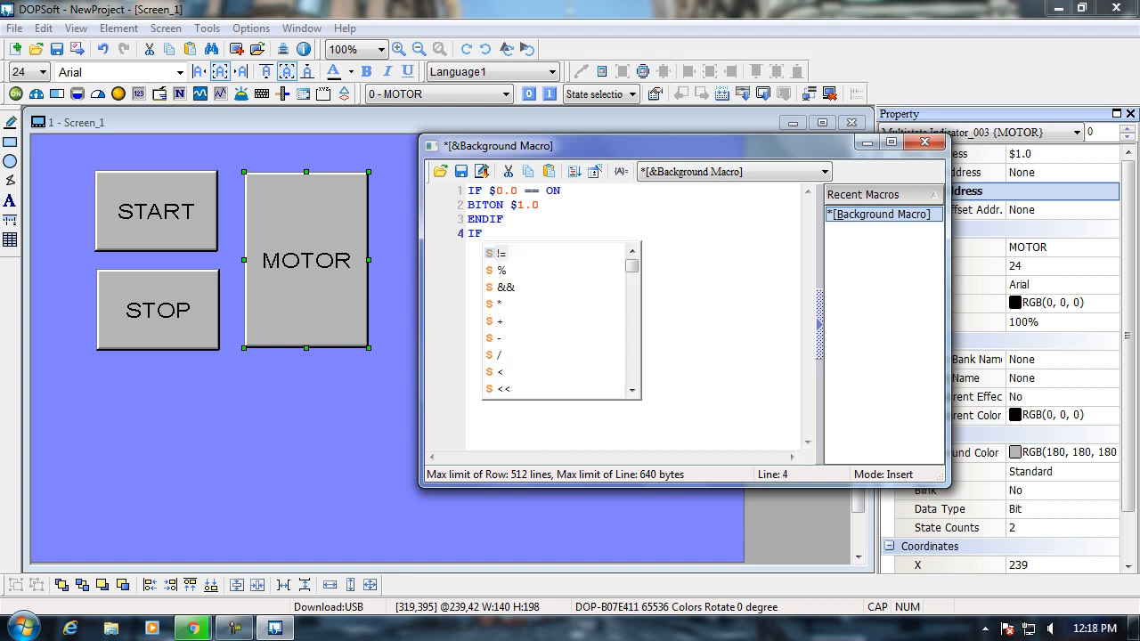
type("$0")
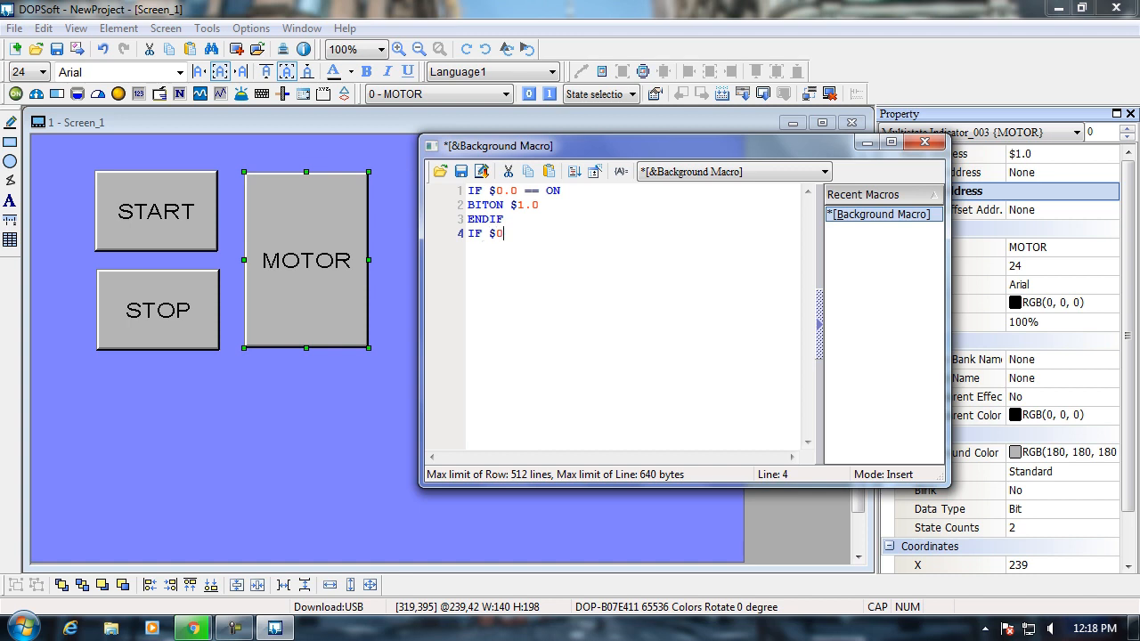
type(".1 == ON")
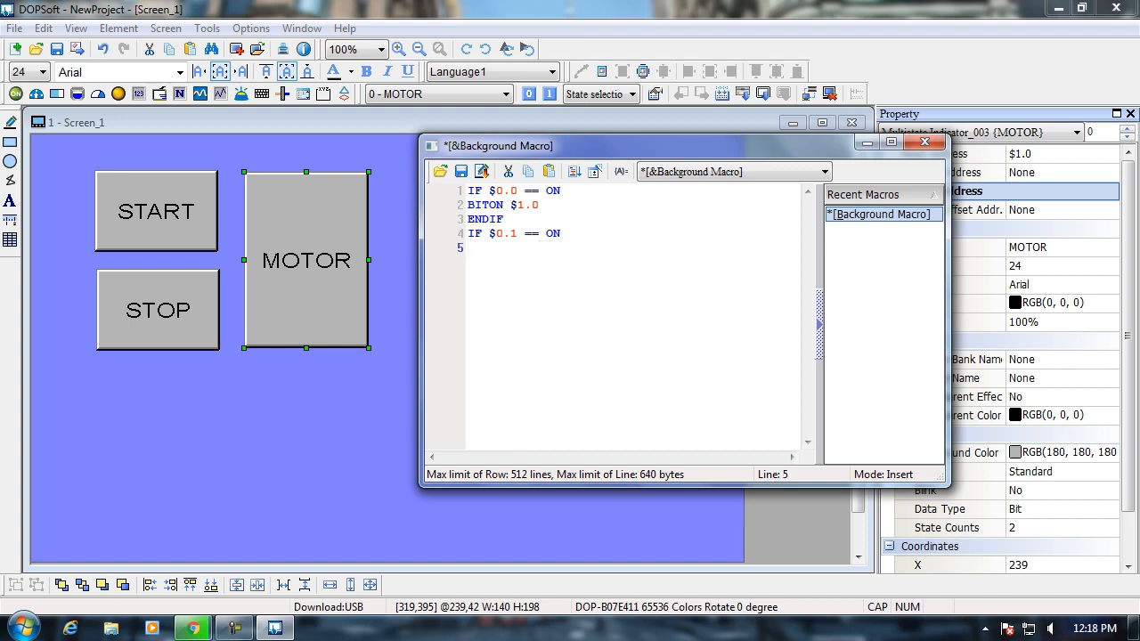
type("BITOFF")
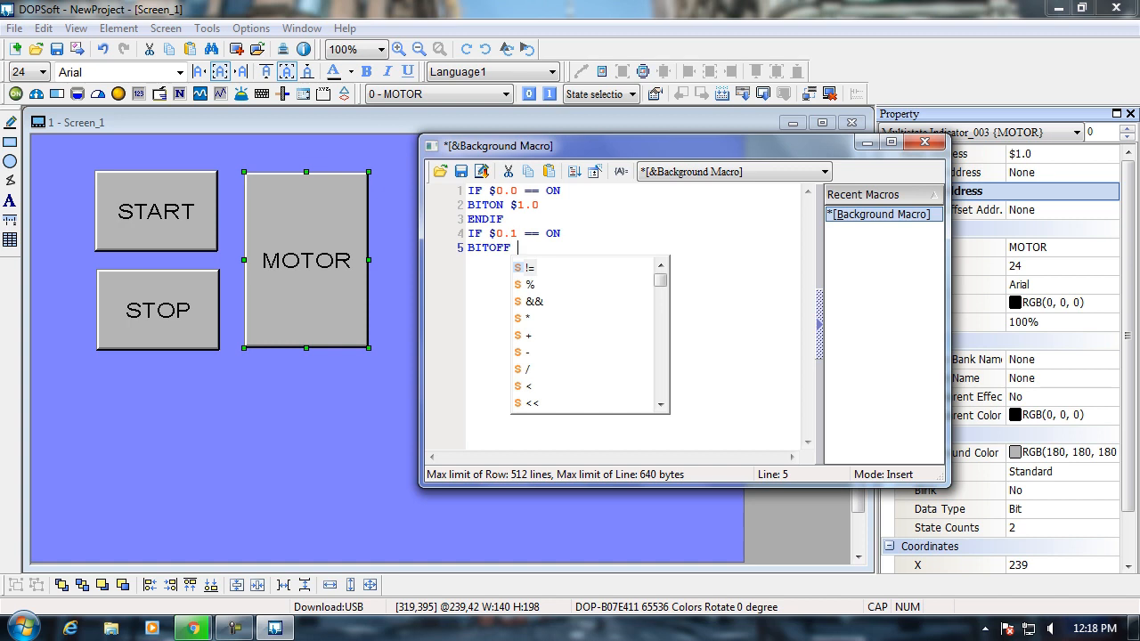
type("$1.0")
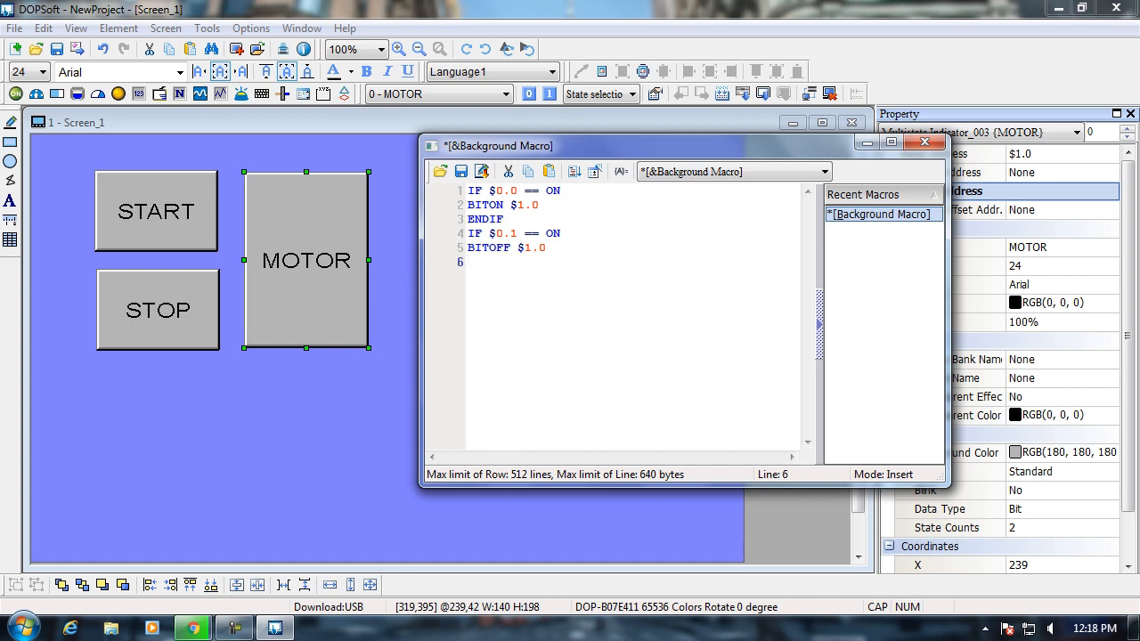
Step: Close the macro with ENDIF and END, then save it
type("ENDIF")
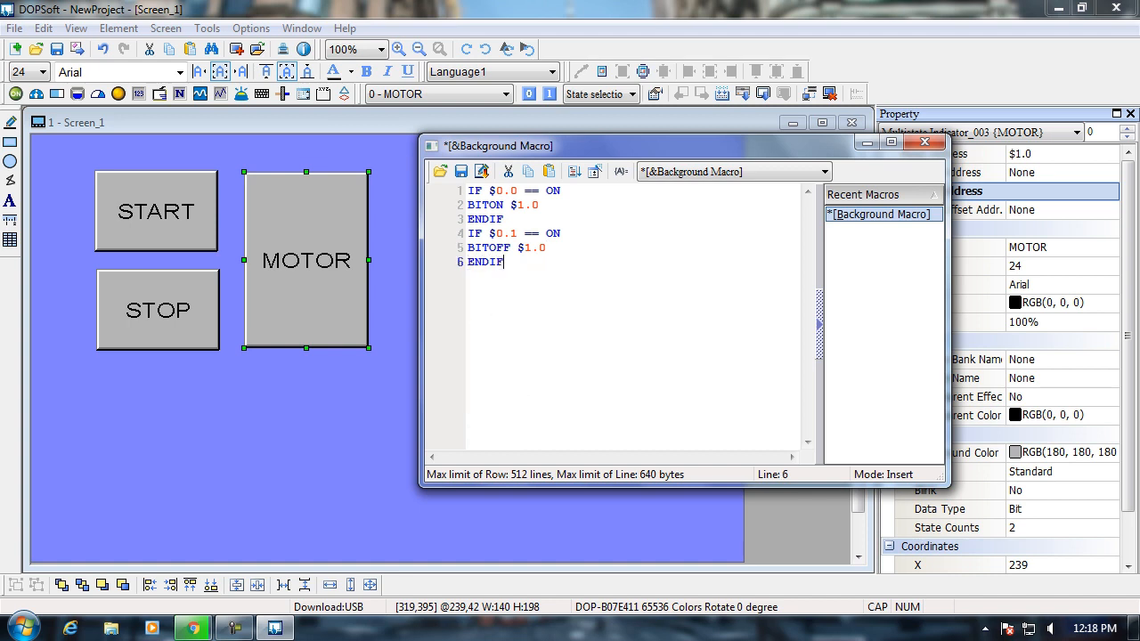
type("END")
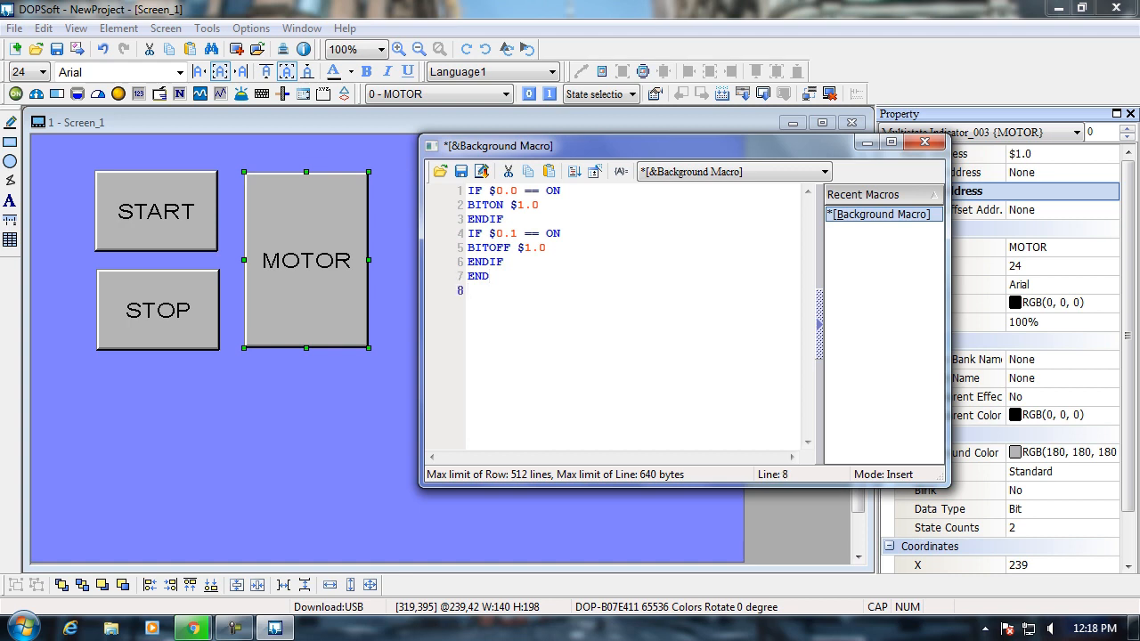
left_click(483, 170)
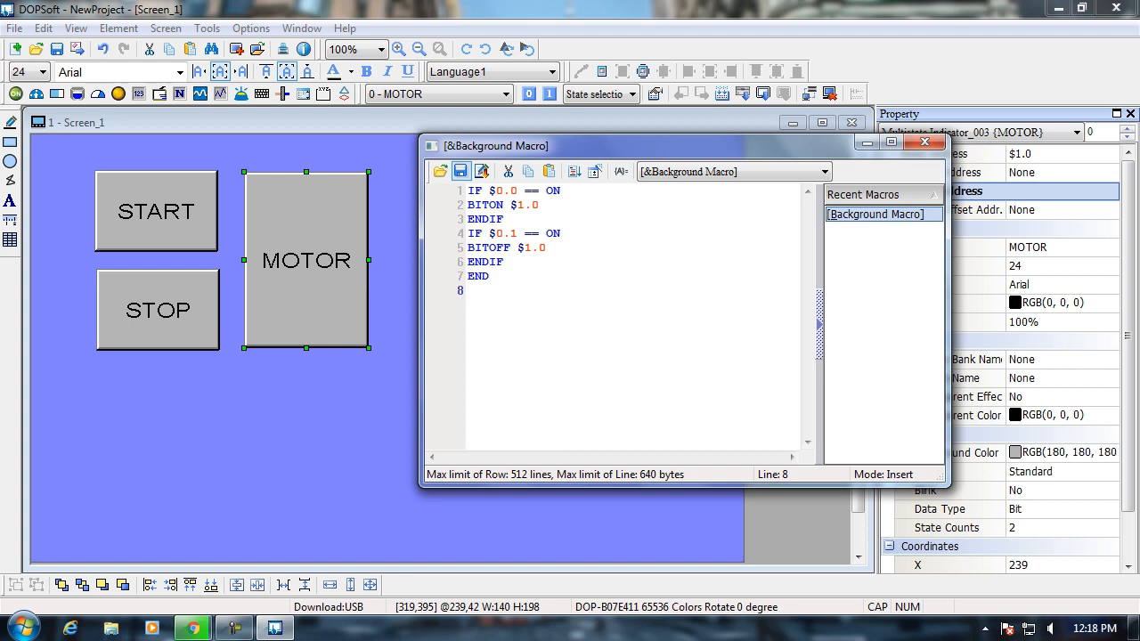
Step: Export the background macro as 'Macro' on the desktop and close the macro editor
left_click(461, 170)
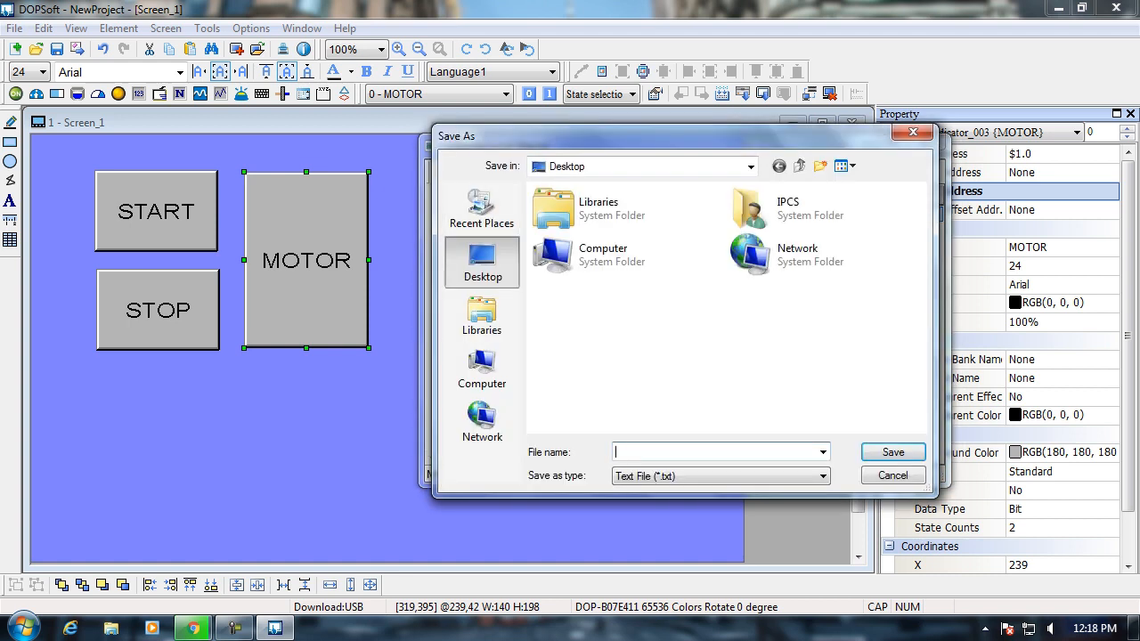
type("m")
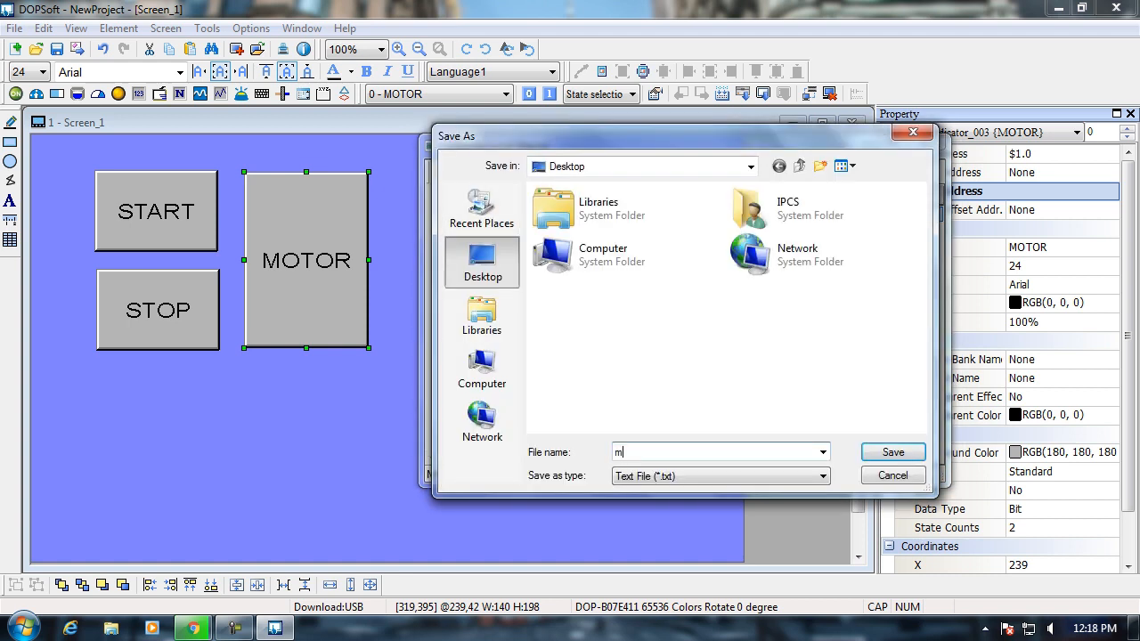
type("M")
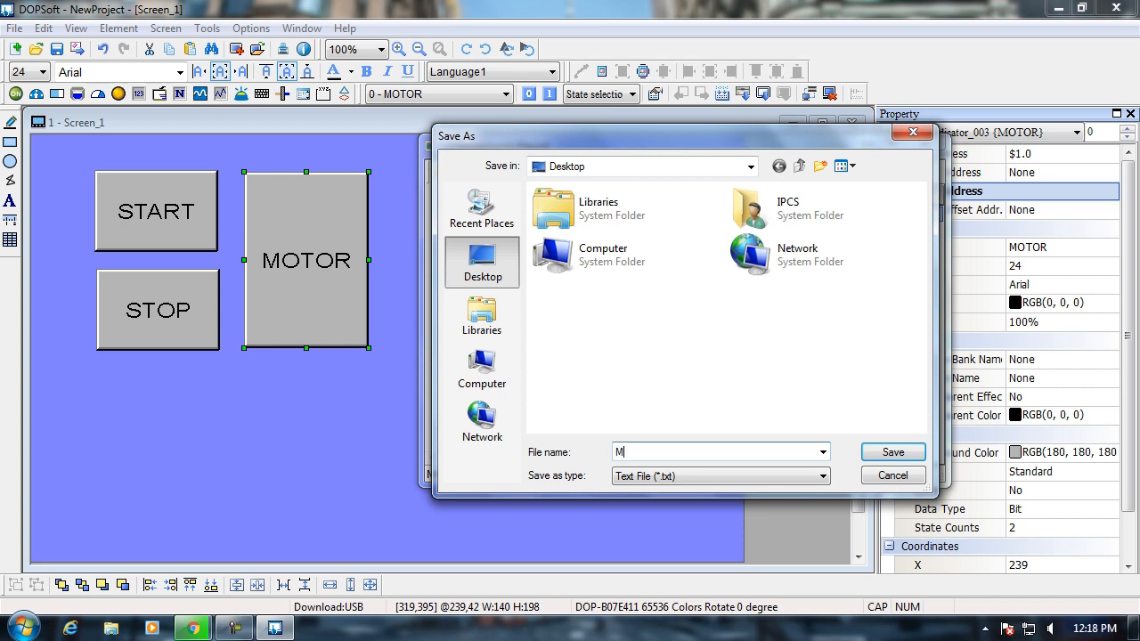
type("acro")
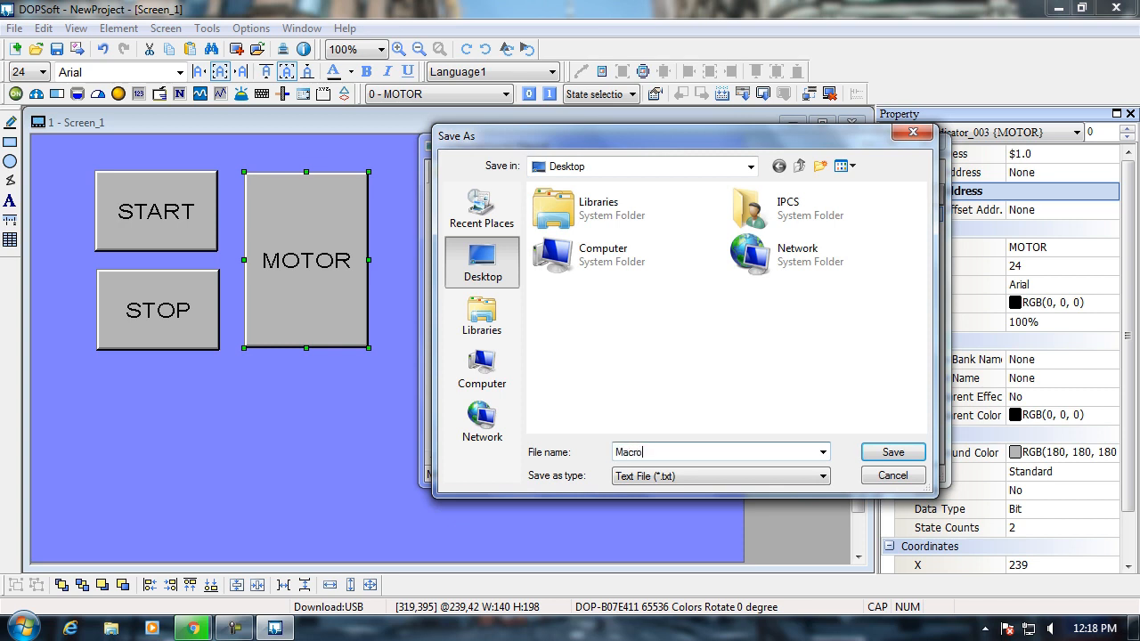
left_click(892, 474)
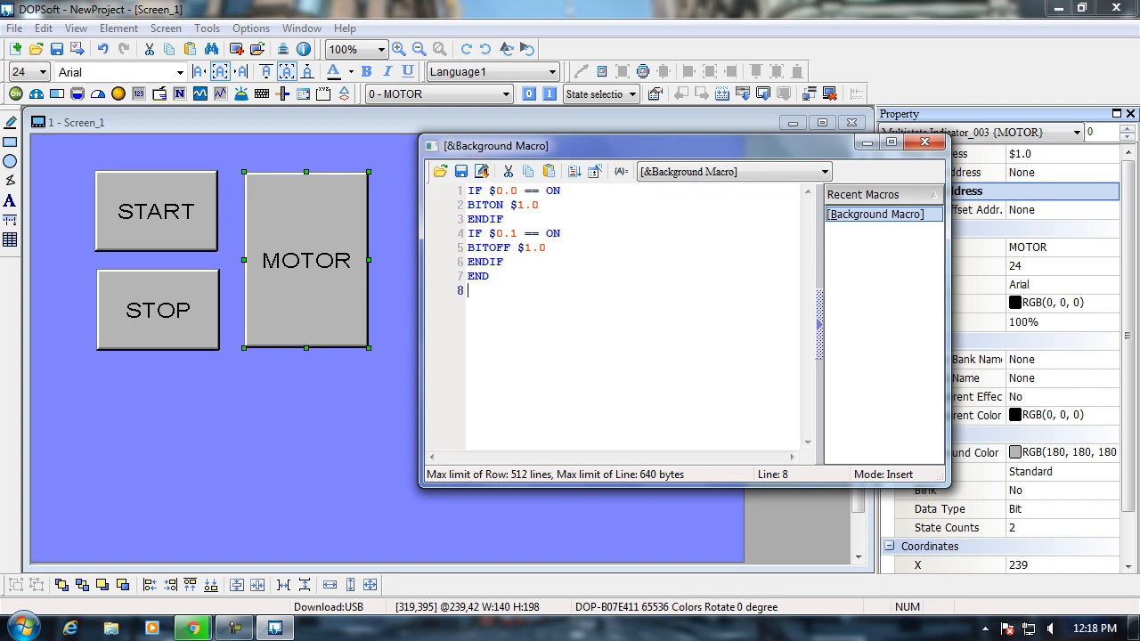
left_click(926, 141)
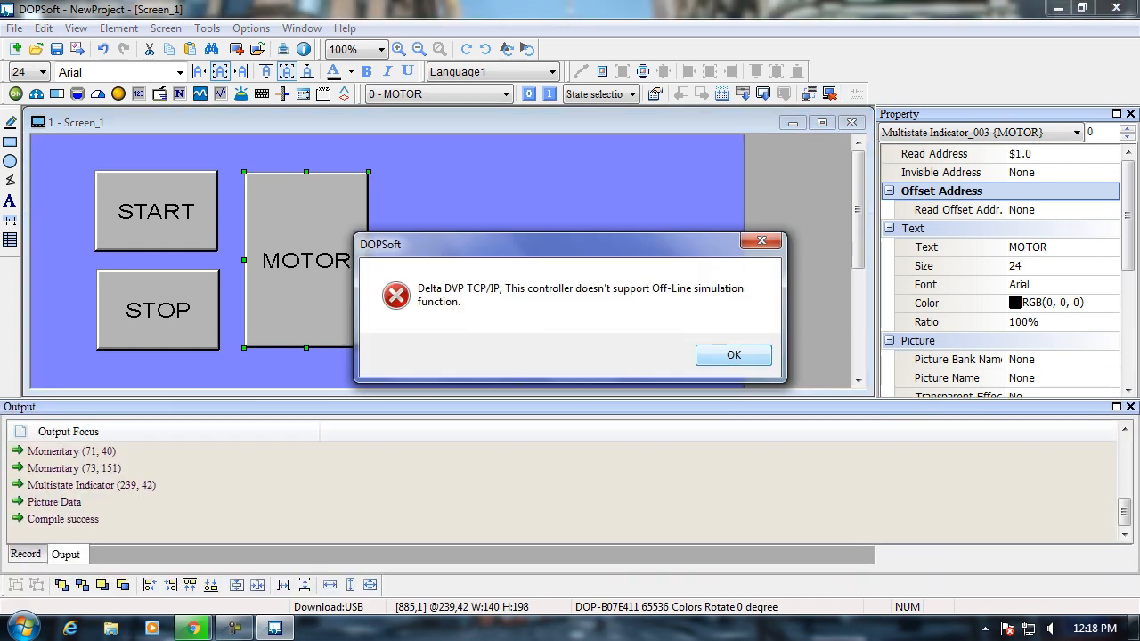
Step: Dismiss the controller warning, test the START/STOP screen in the simulator, and close it
left_click(733, 355)
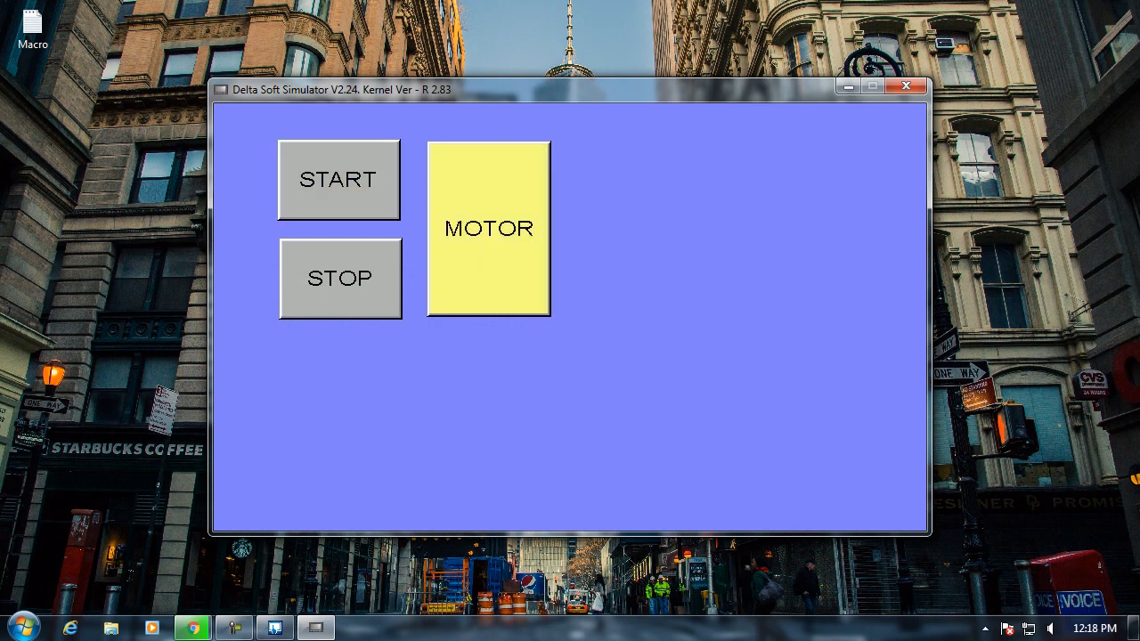
left_click(339, 278)
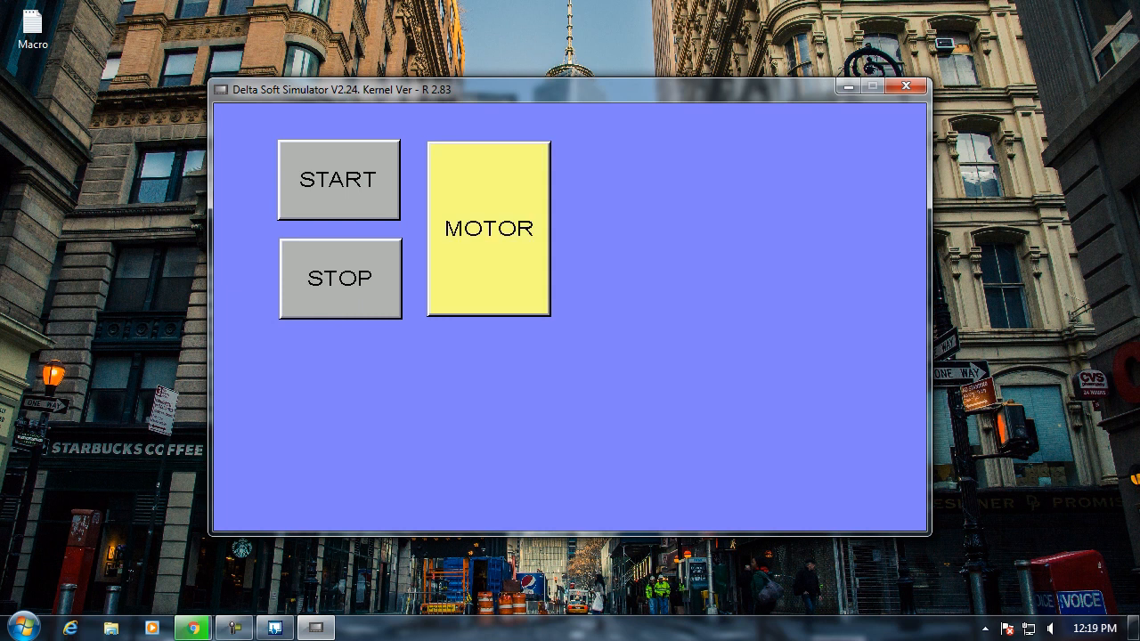
left_click(339, 278)
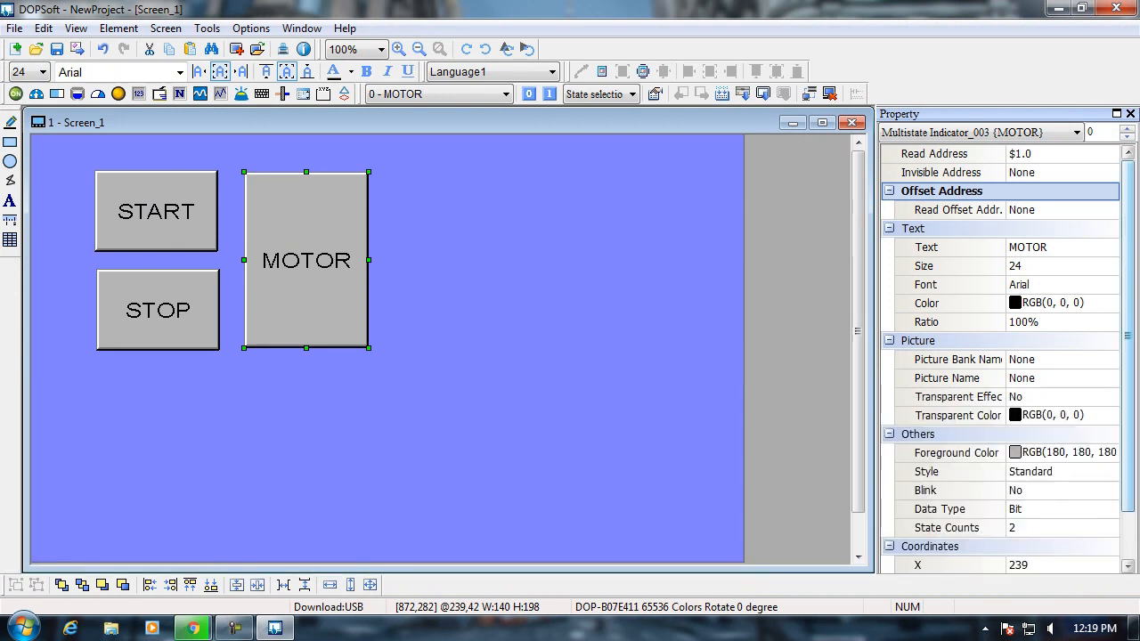
mouse_move(704, 201)
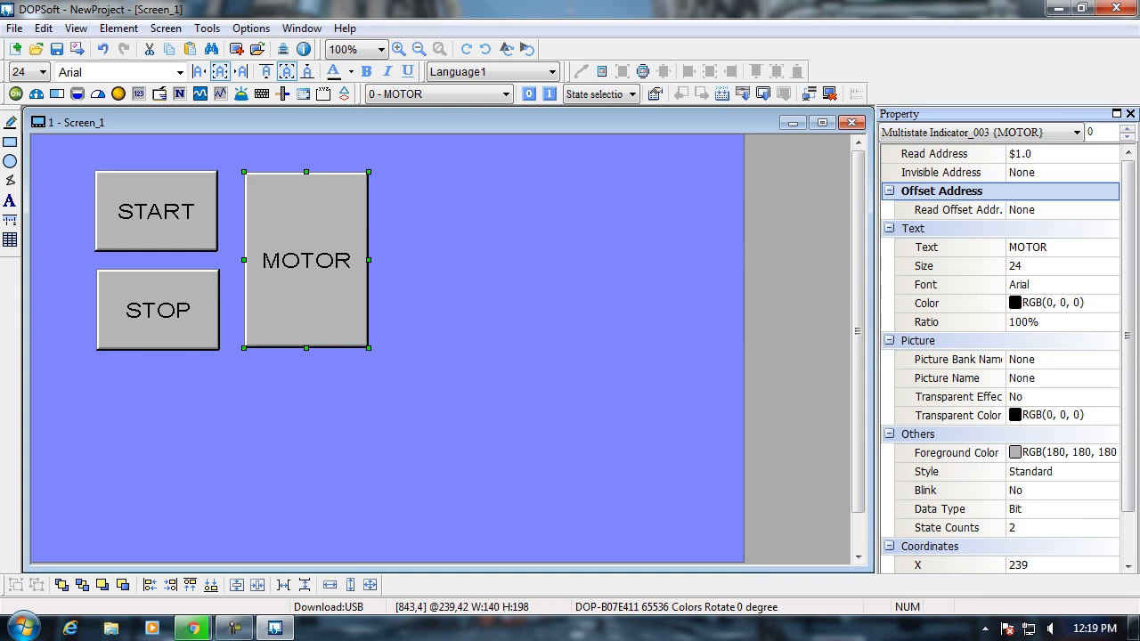
Step: Exit DOPSoft, agree to save changes, and name the project file 'Macro'
left_click(14, 28)
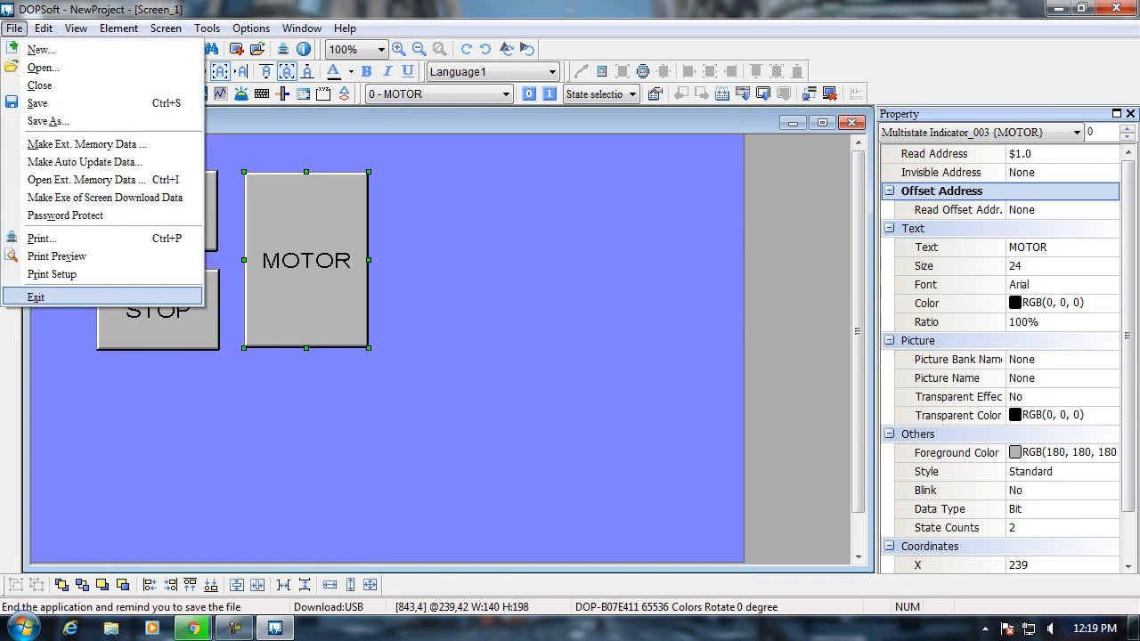
left_click(35, 297)
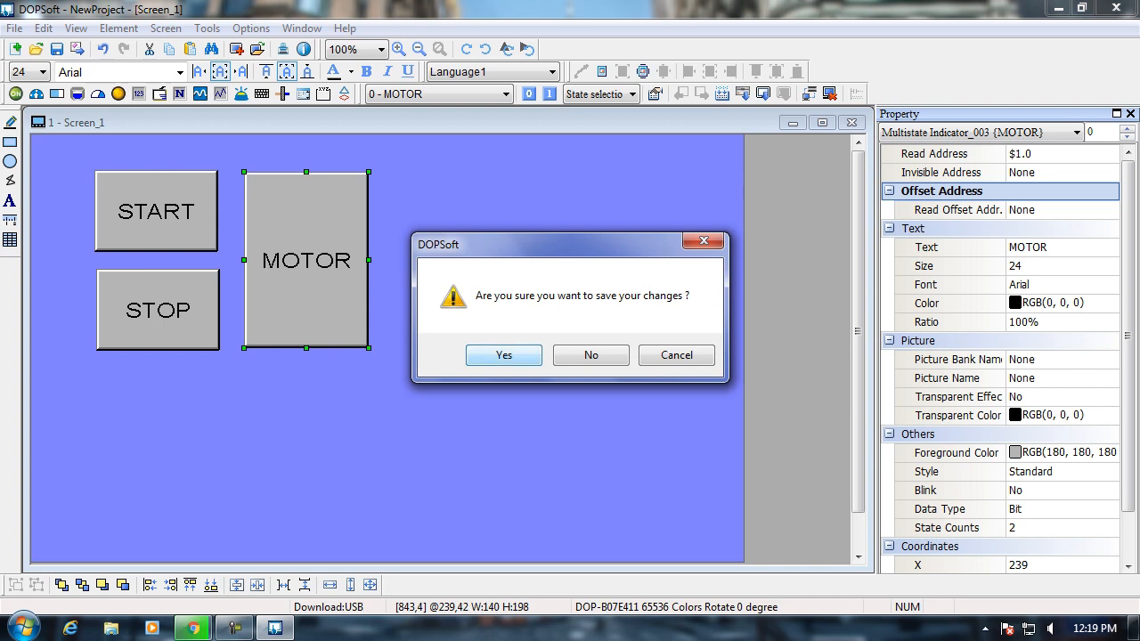
left_click(503, 354)
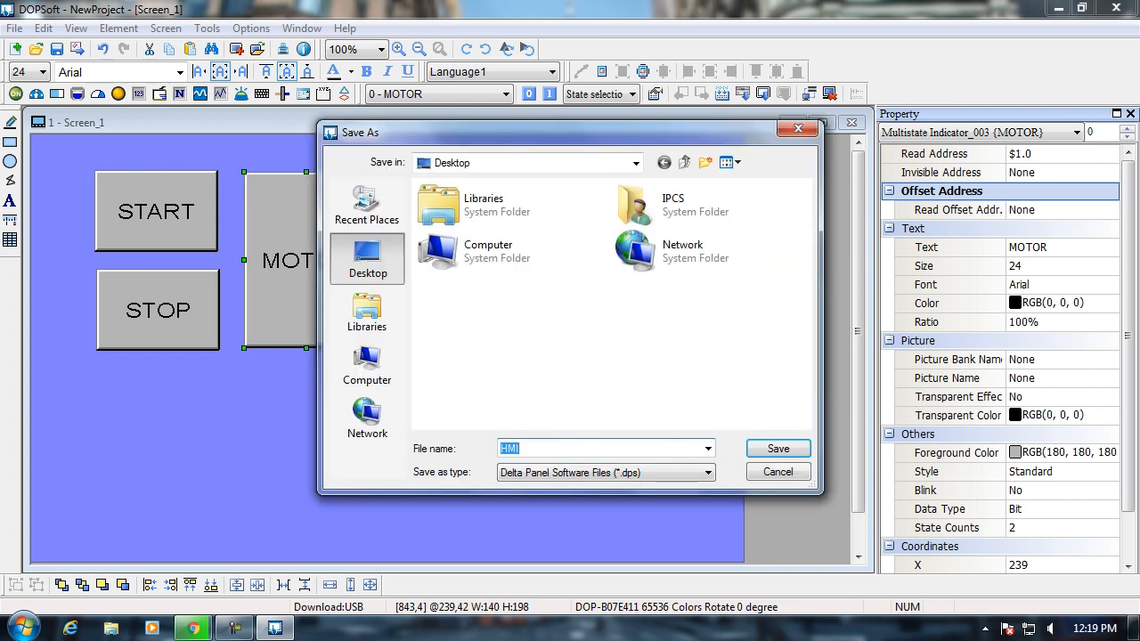
type("Macro")
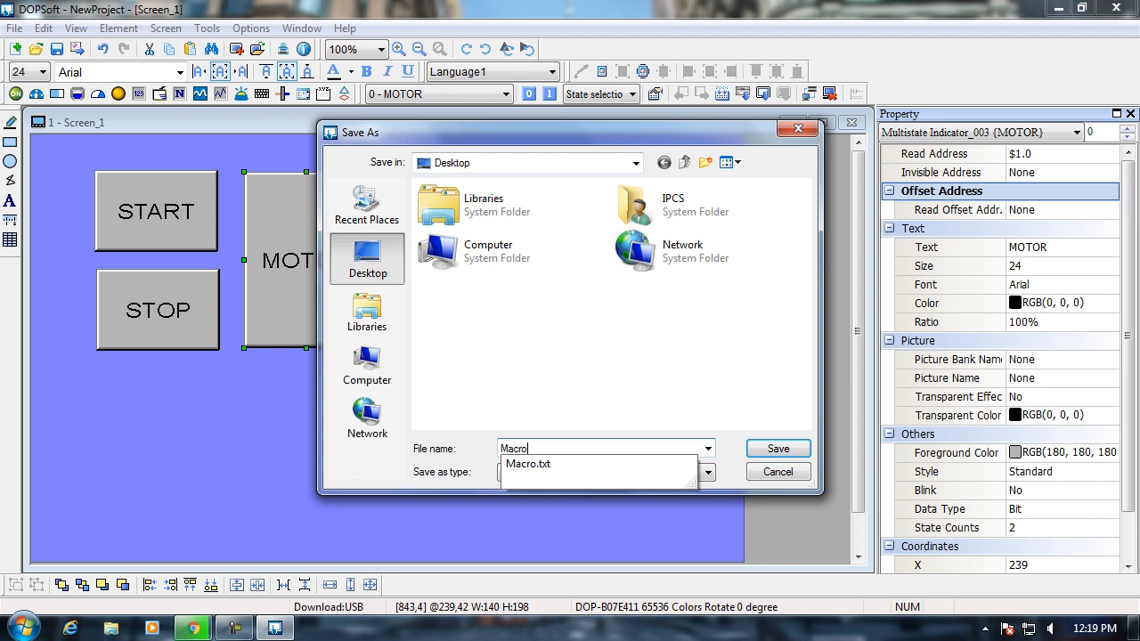